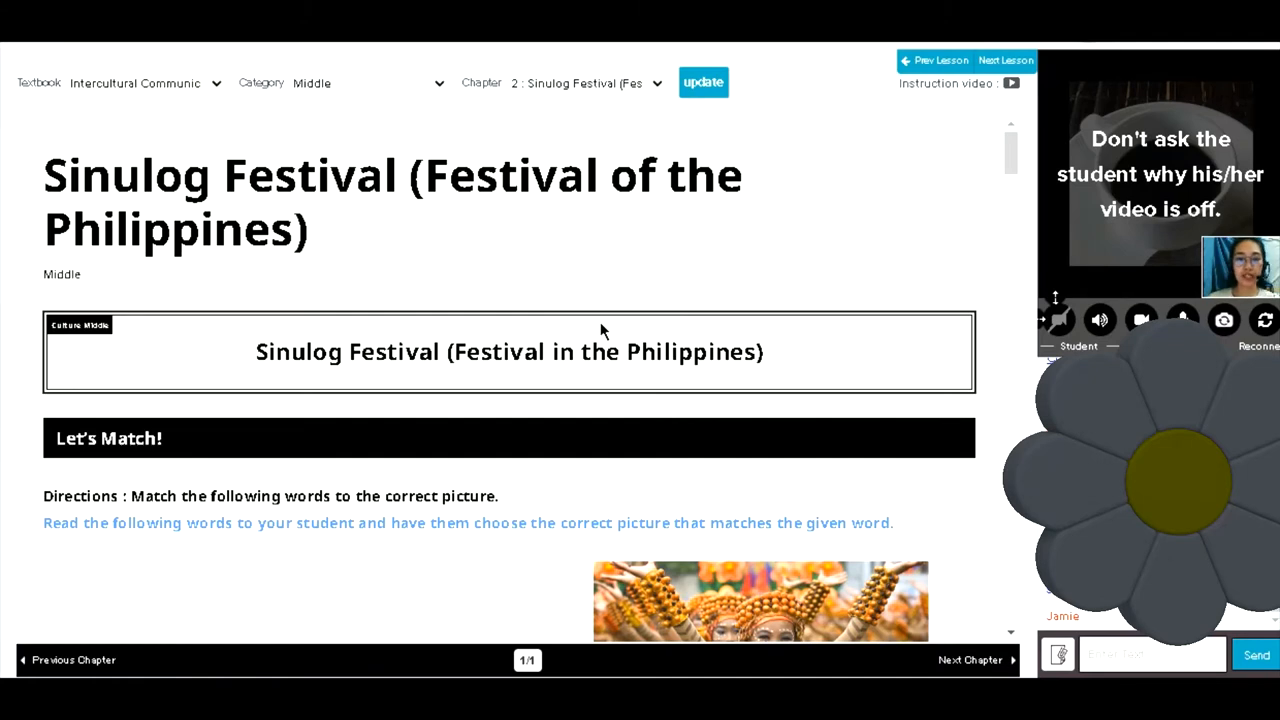
mouse_move(650, 338)
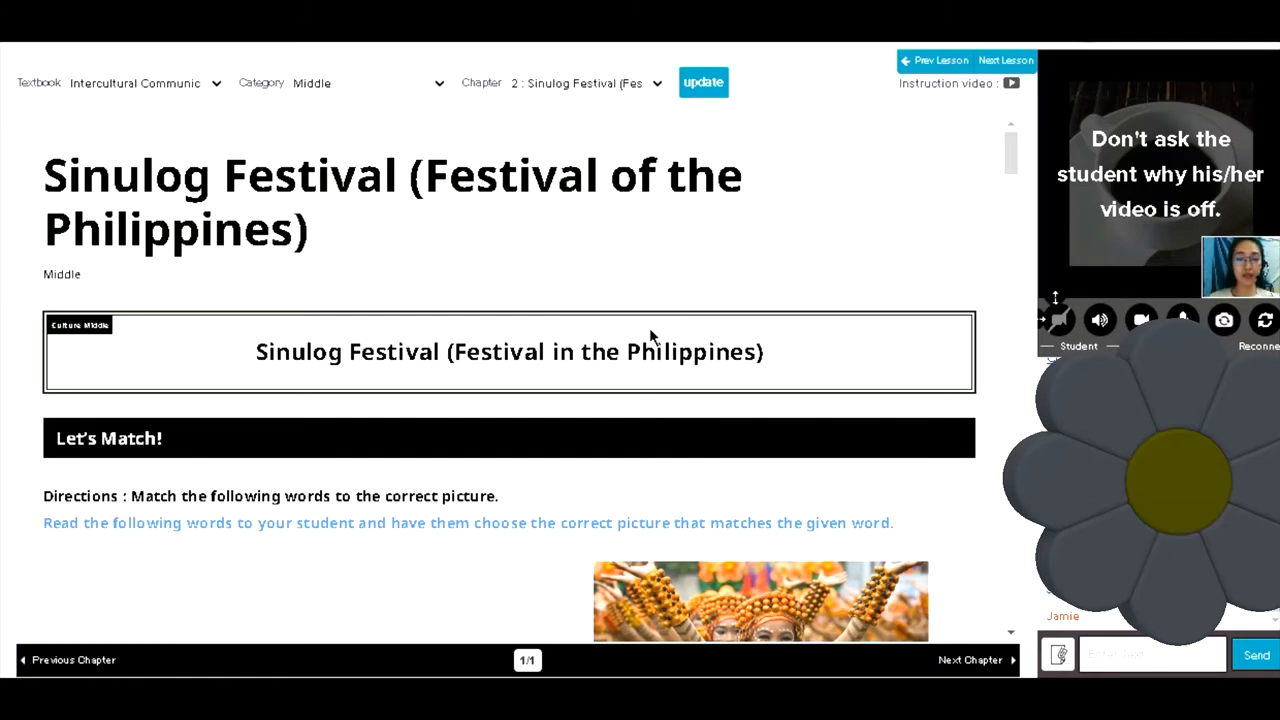
mouse_move(810, 112)
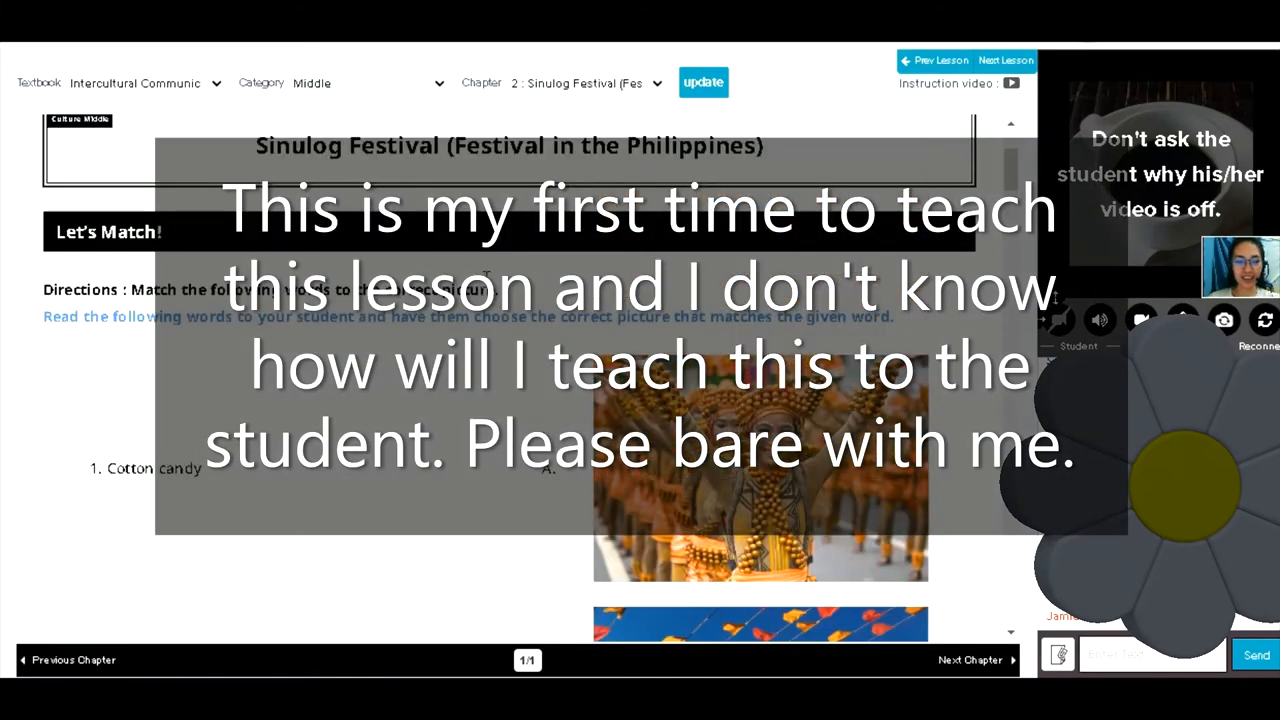
mouse_move(725, 360)
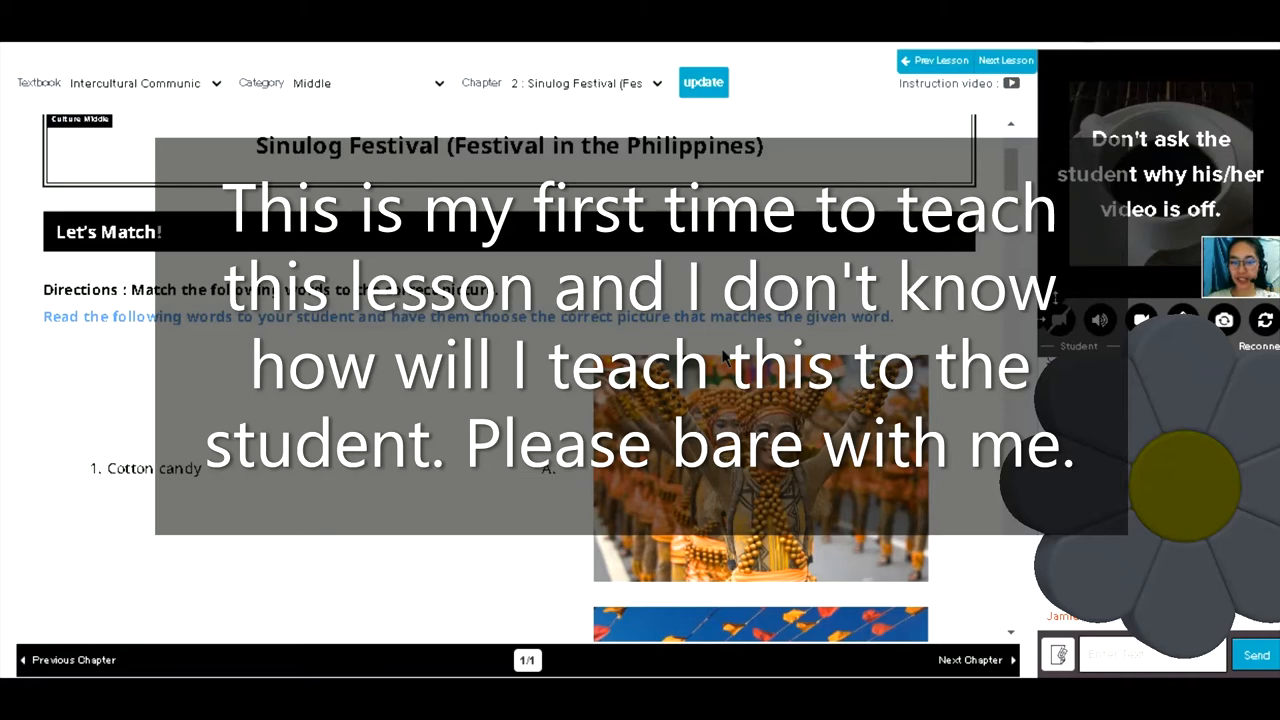
mouse_move(414, 350)
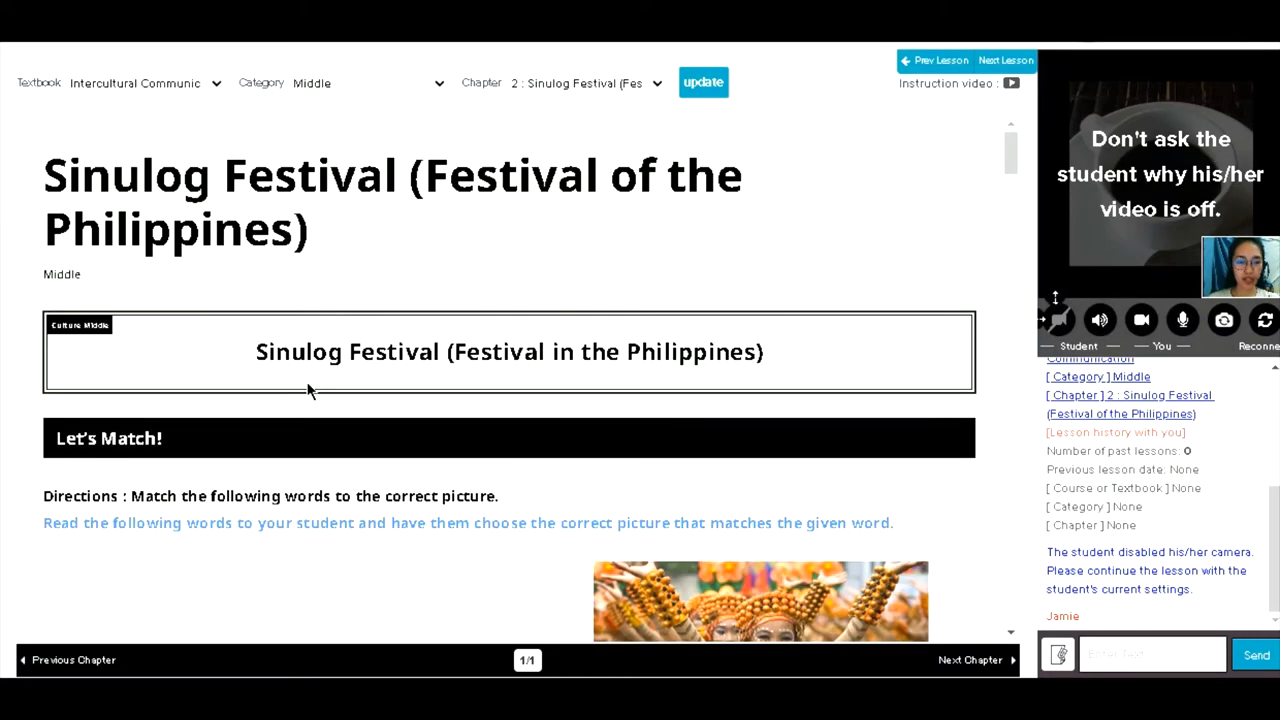
Review the Let's Match pictures and answers, settling on item 2 'face paint/painting'
scroll(down, 3)
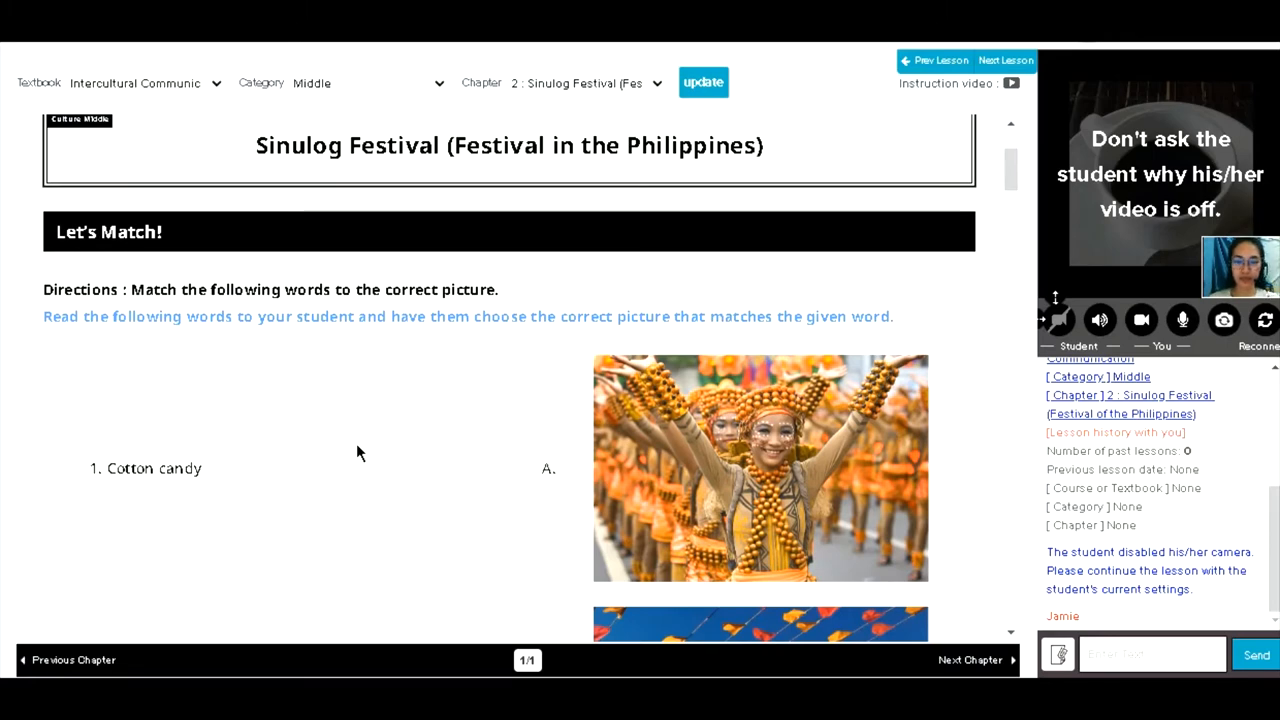
scroll(down, 3)
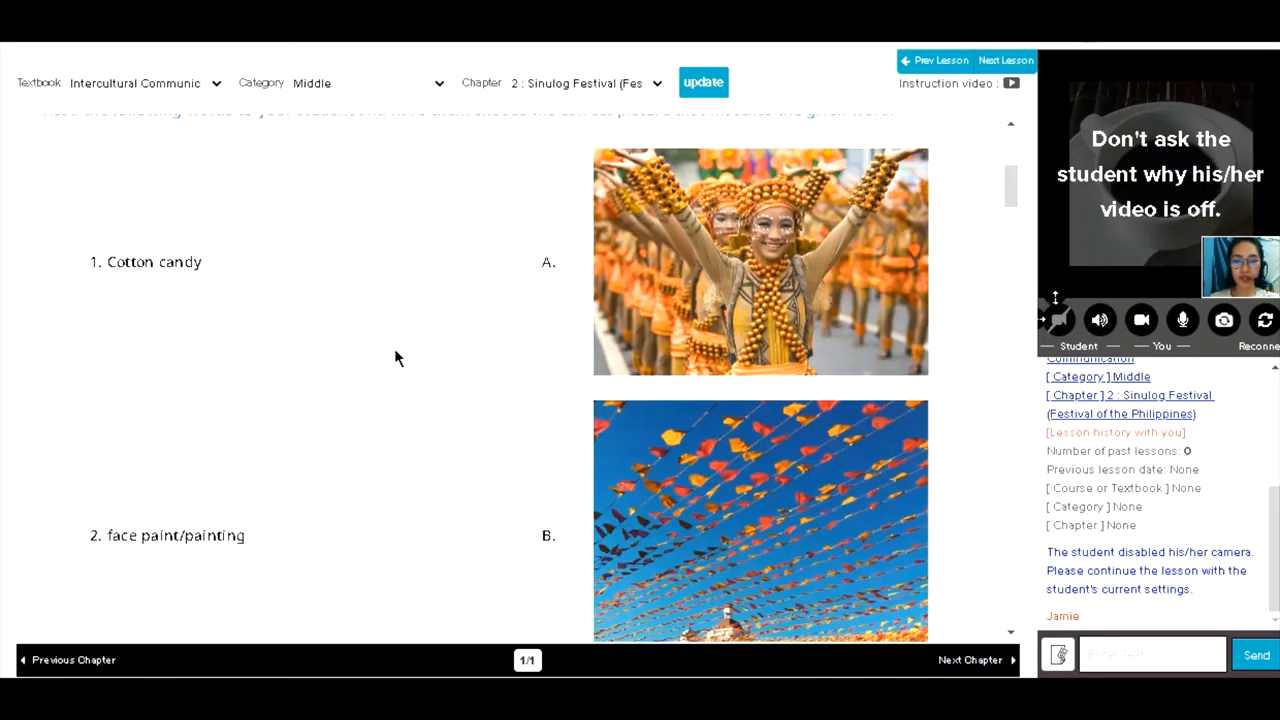
scroll(up, 3)
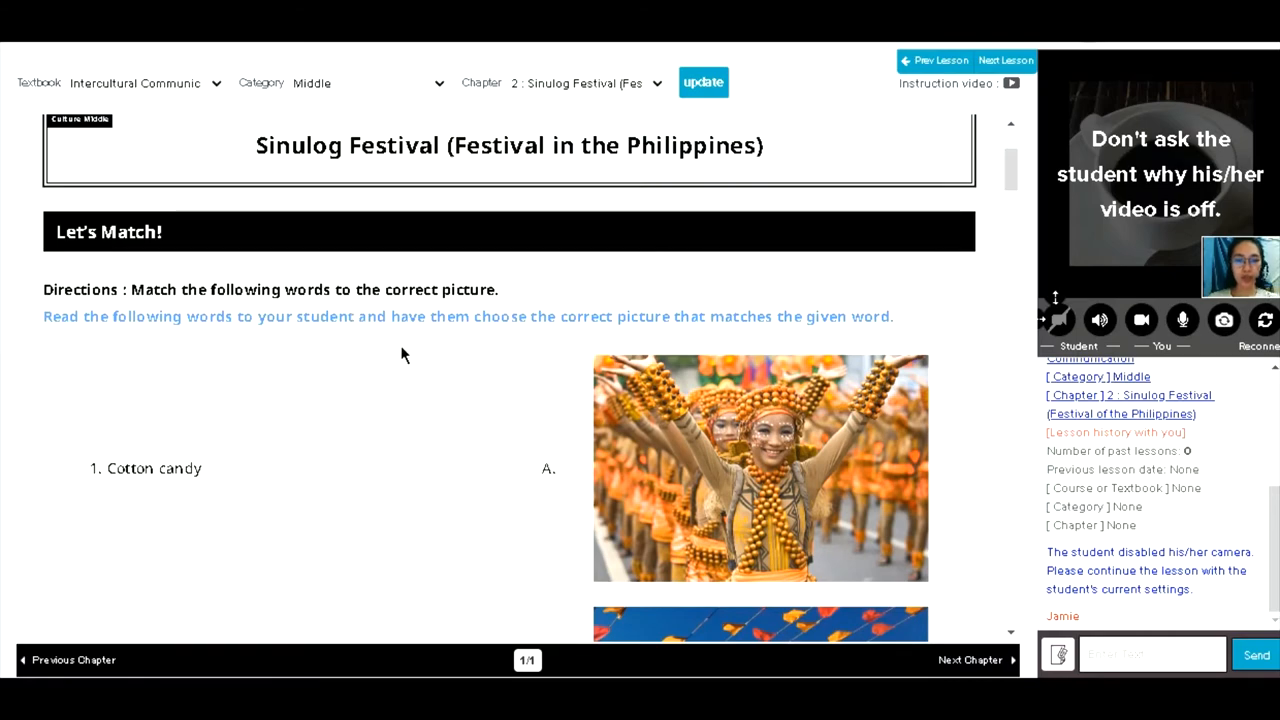
scroll(down, 3)
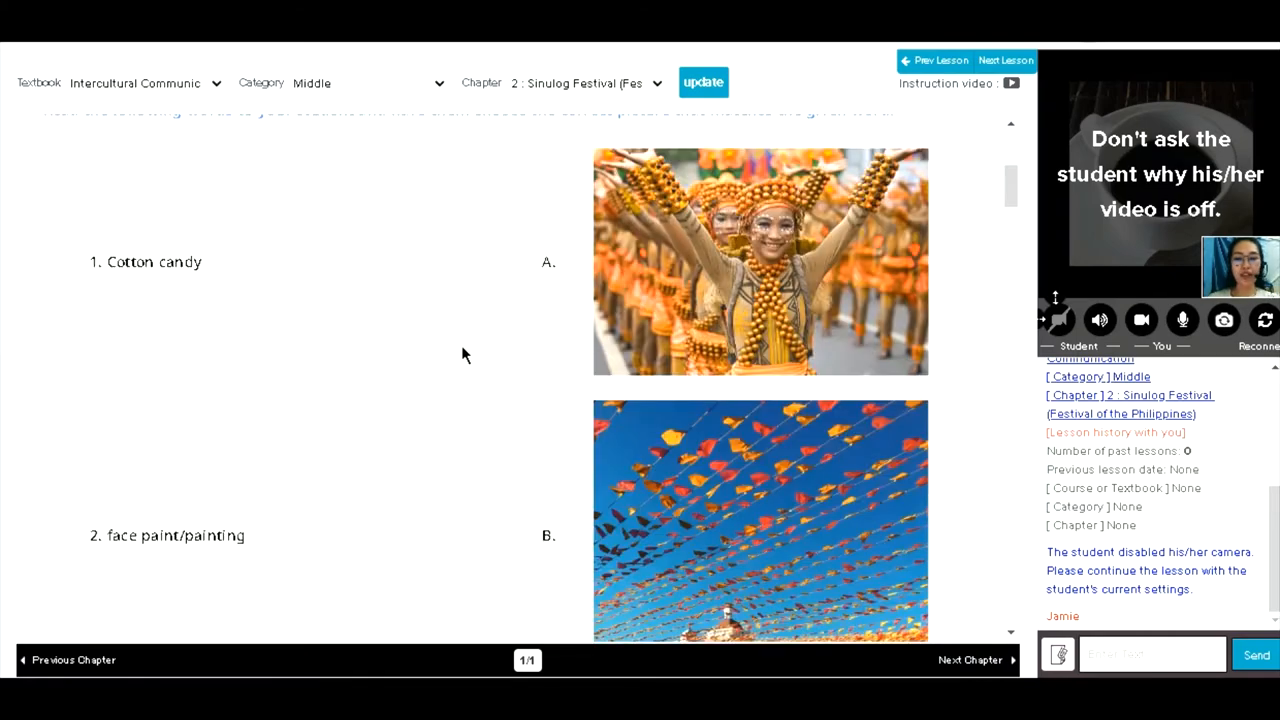
scroll(up, 3)
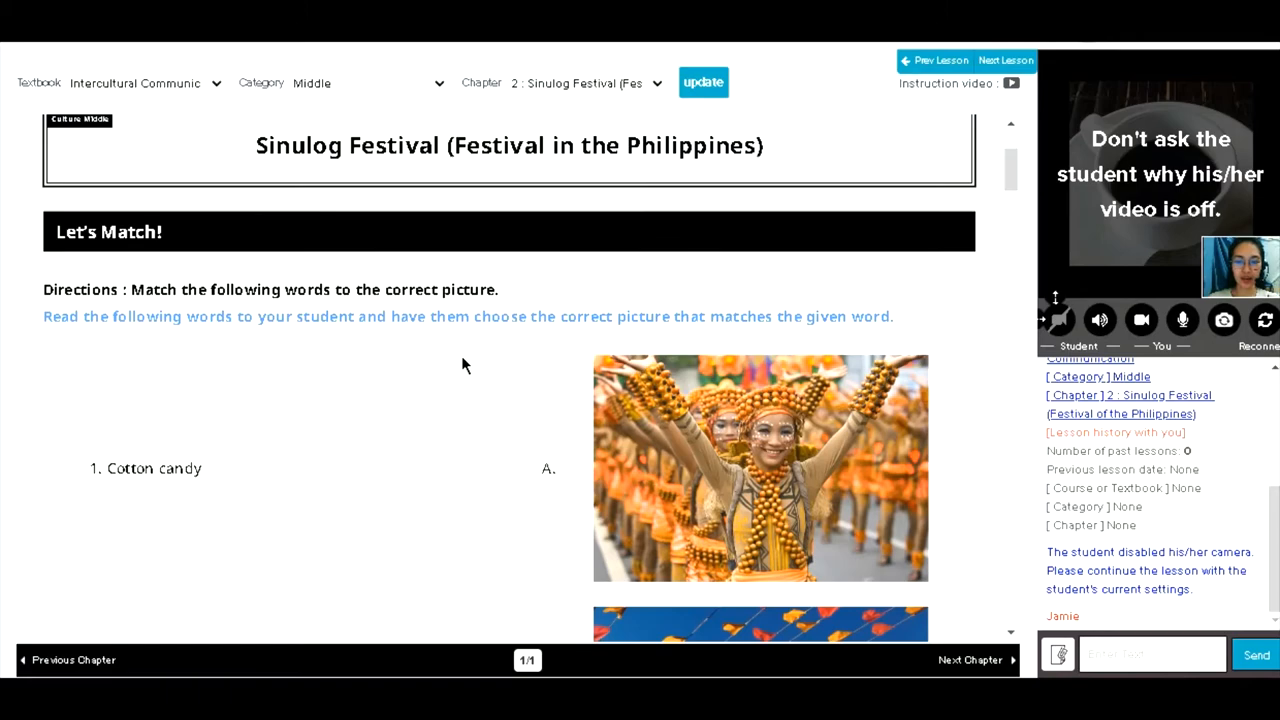
scroll(down, 3)
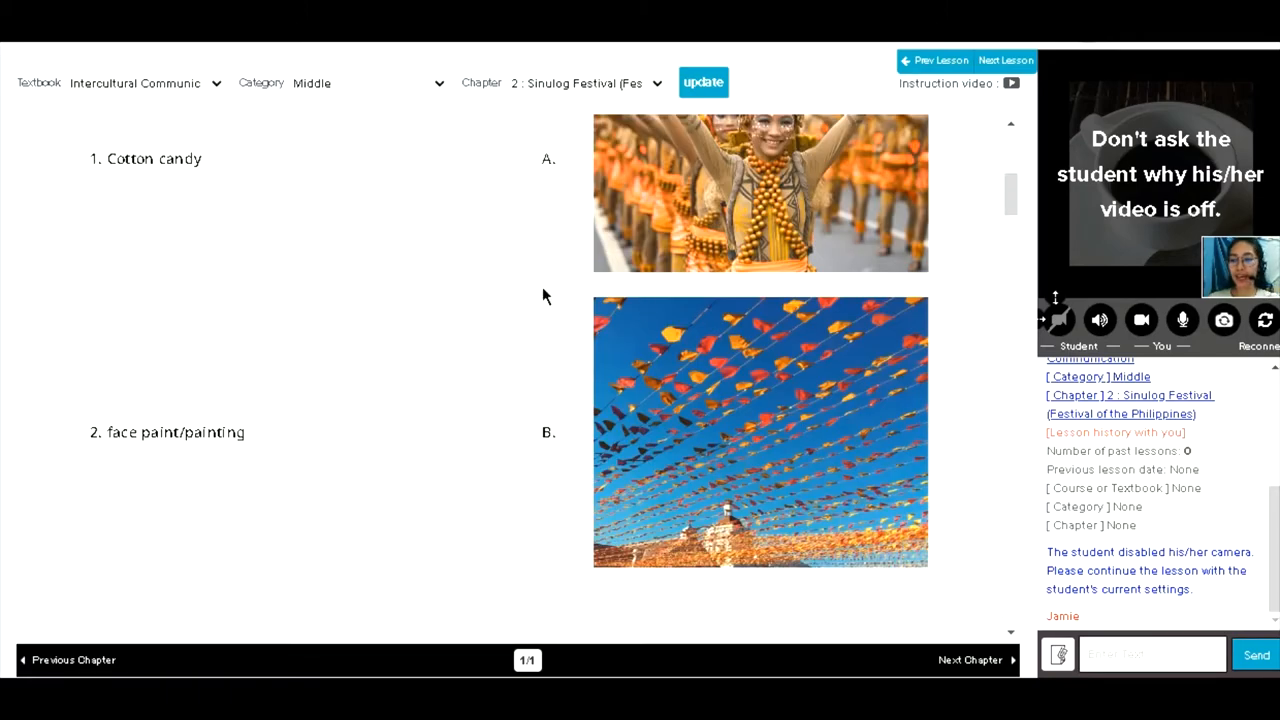
mouse_move(337, 302)
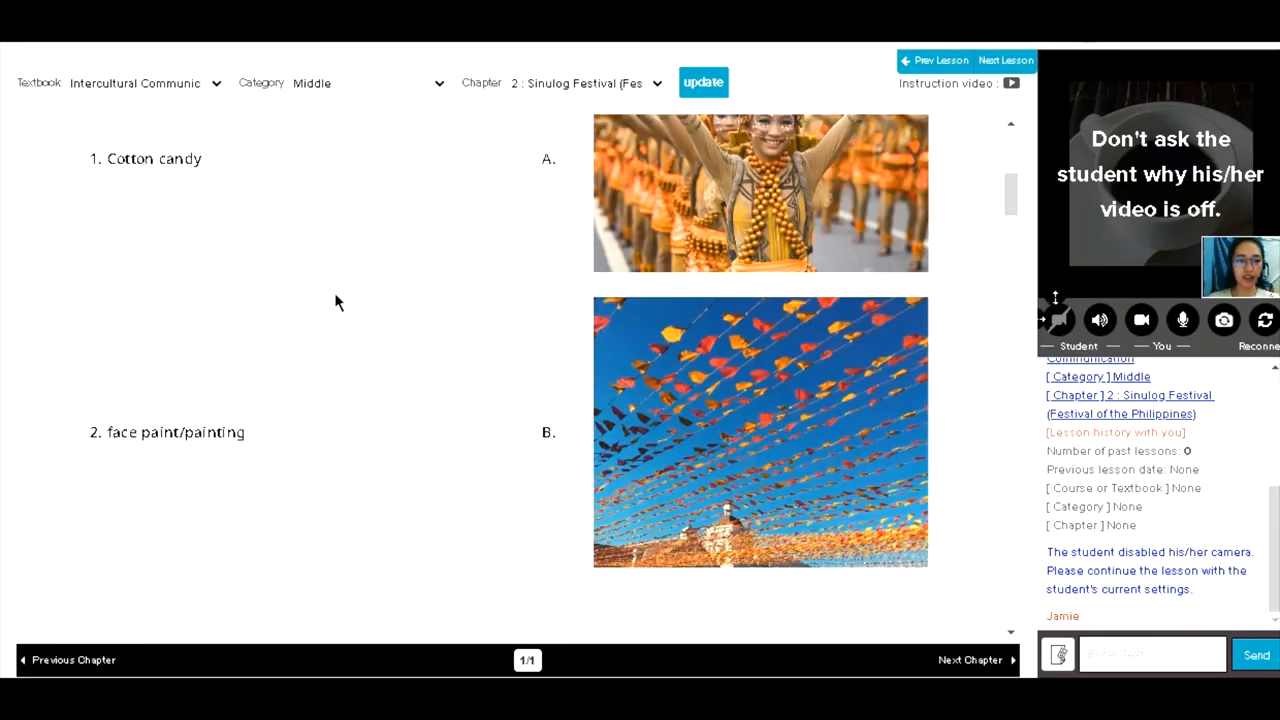
scroll(down, 3)
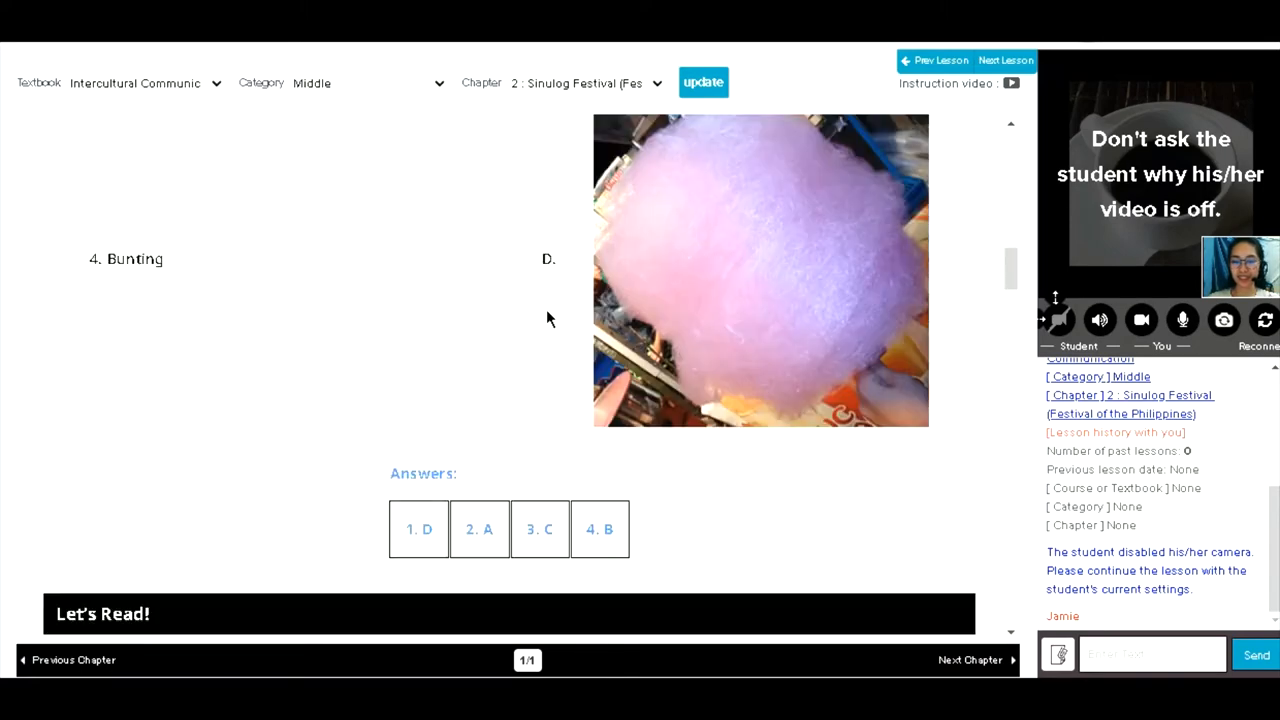
scroll(down, 3)
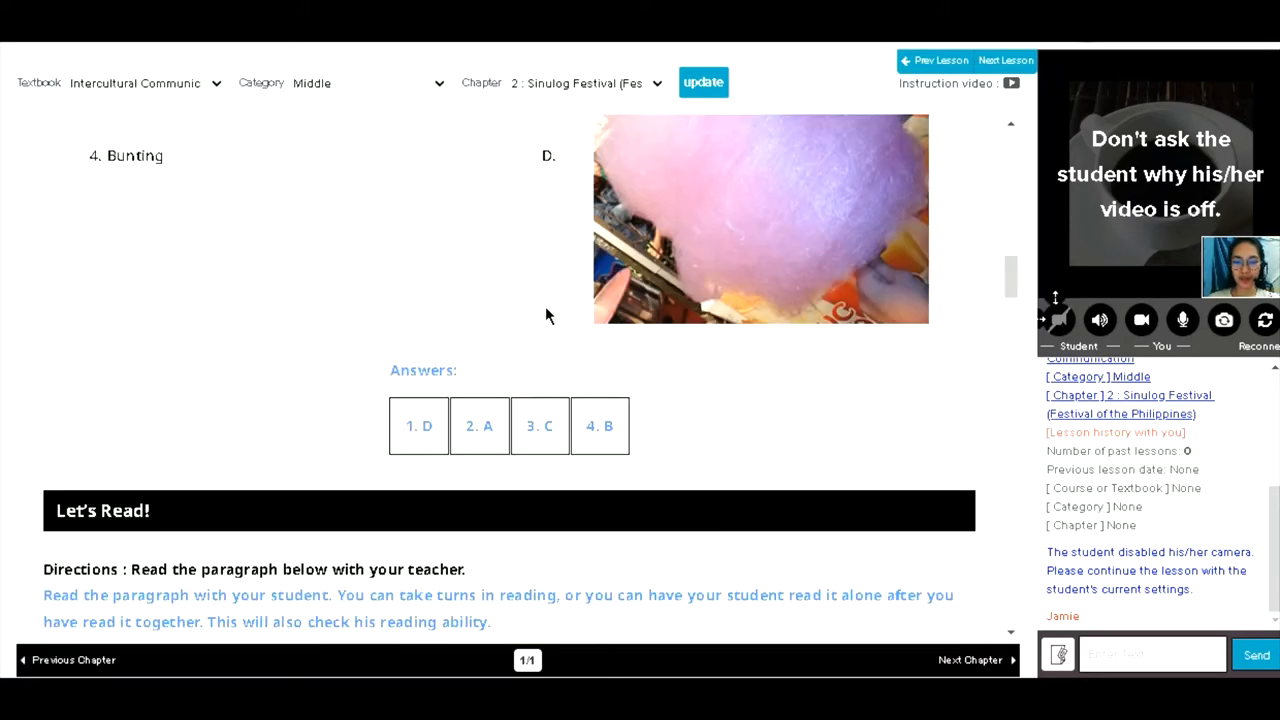
mouse_move(531, 253)
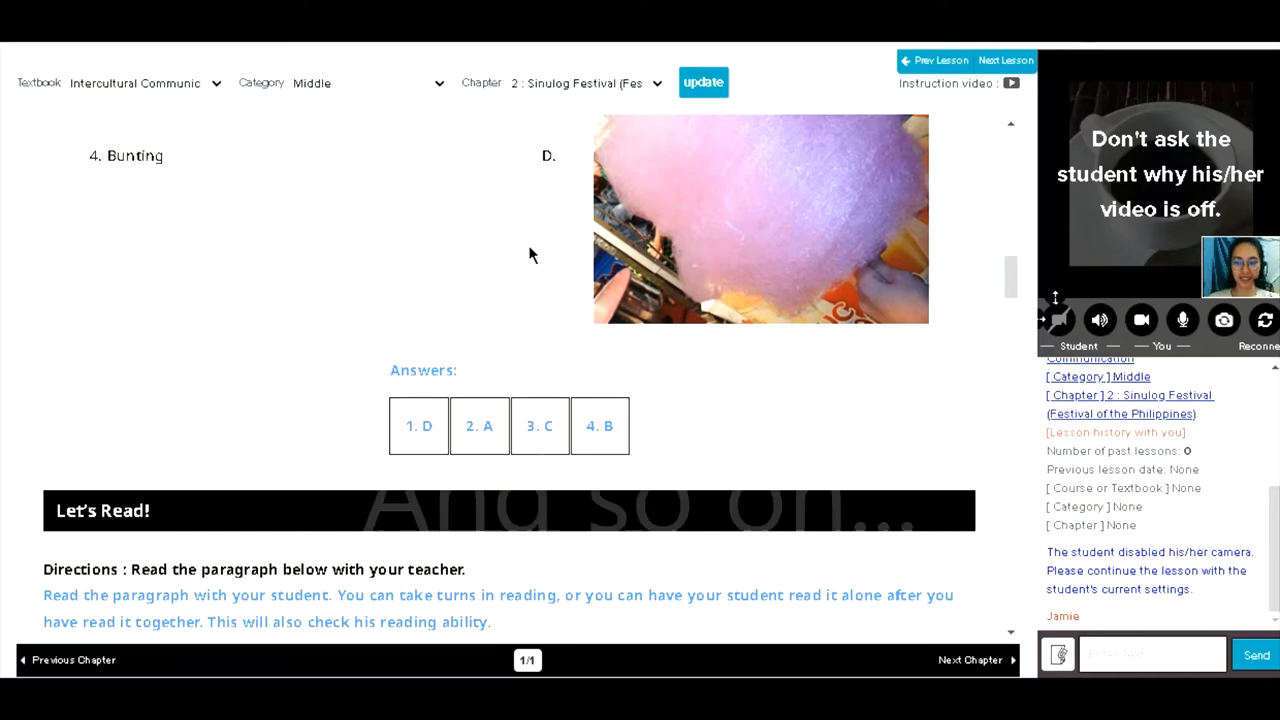
scroll(up, 3)
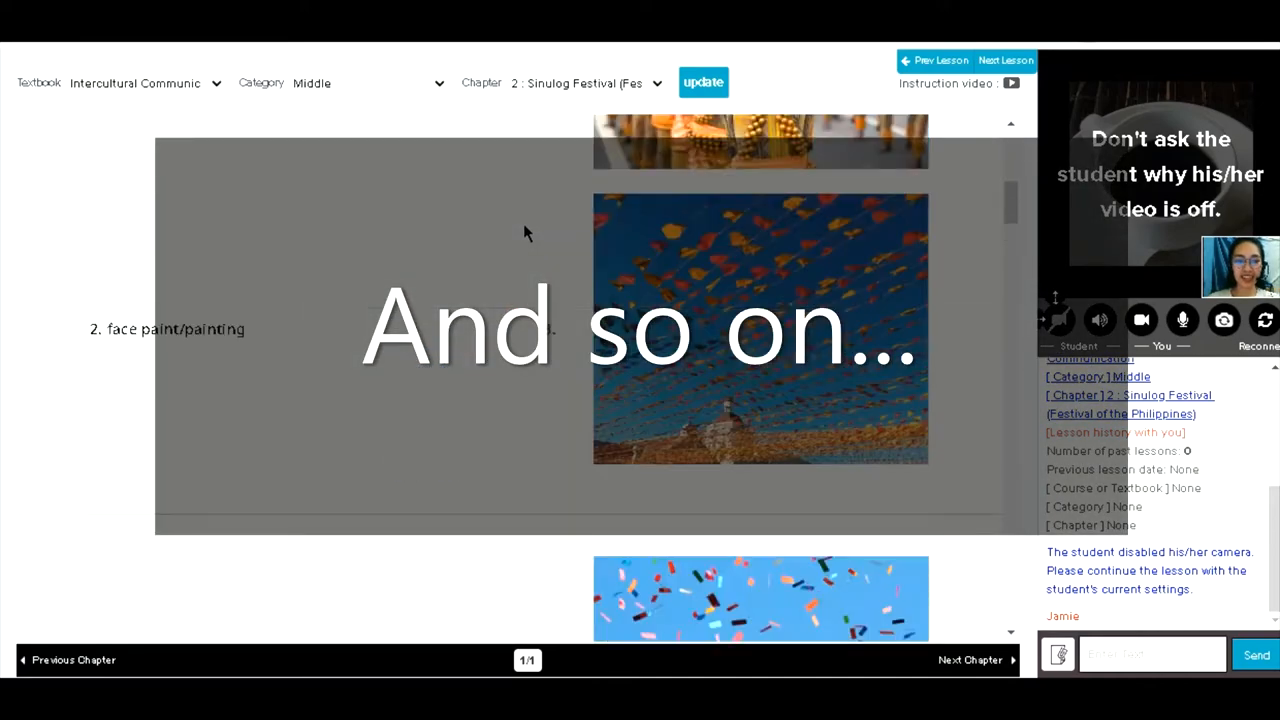
Display the full Let's Read Sinulog Festival passage down to its source line
scroll(down, 3)
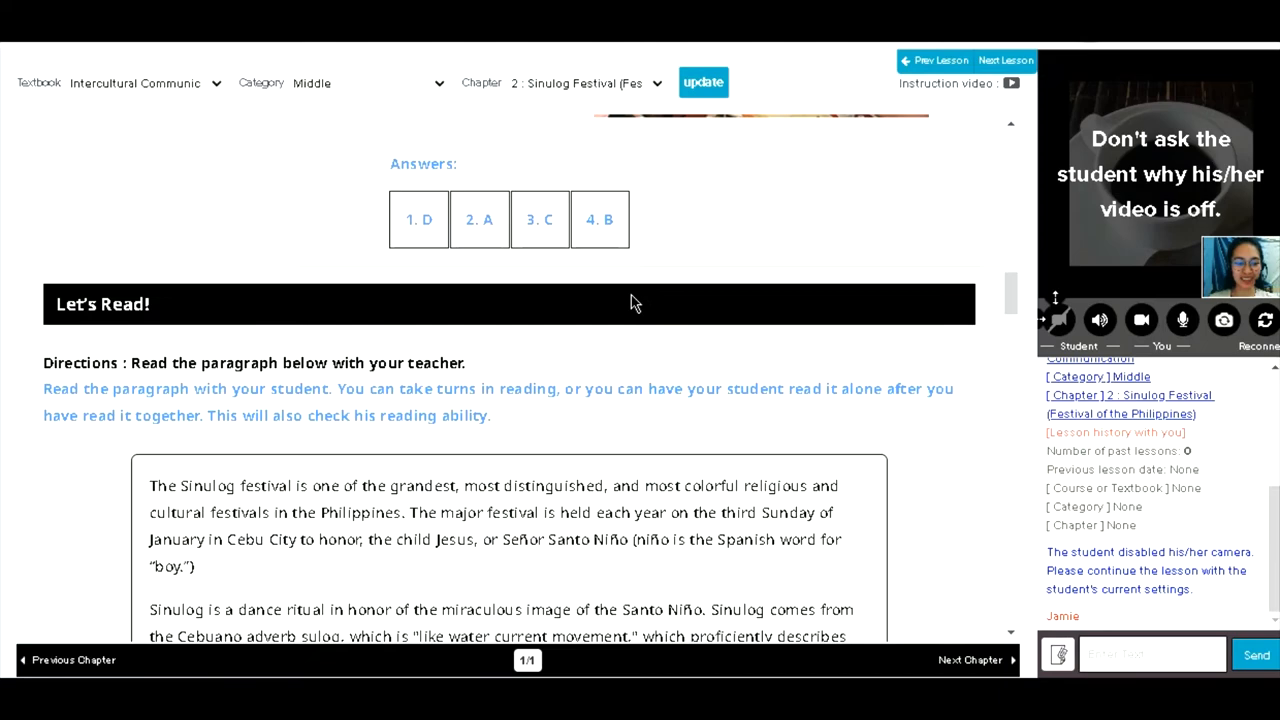
scroll(down, 3)
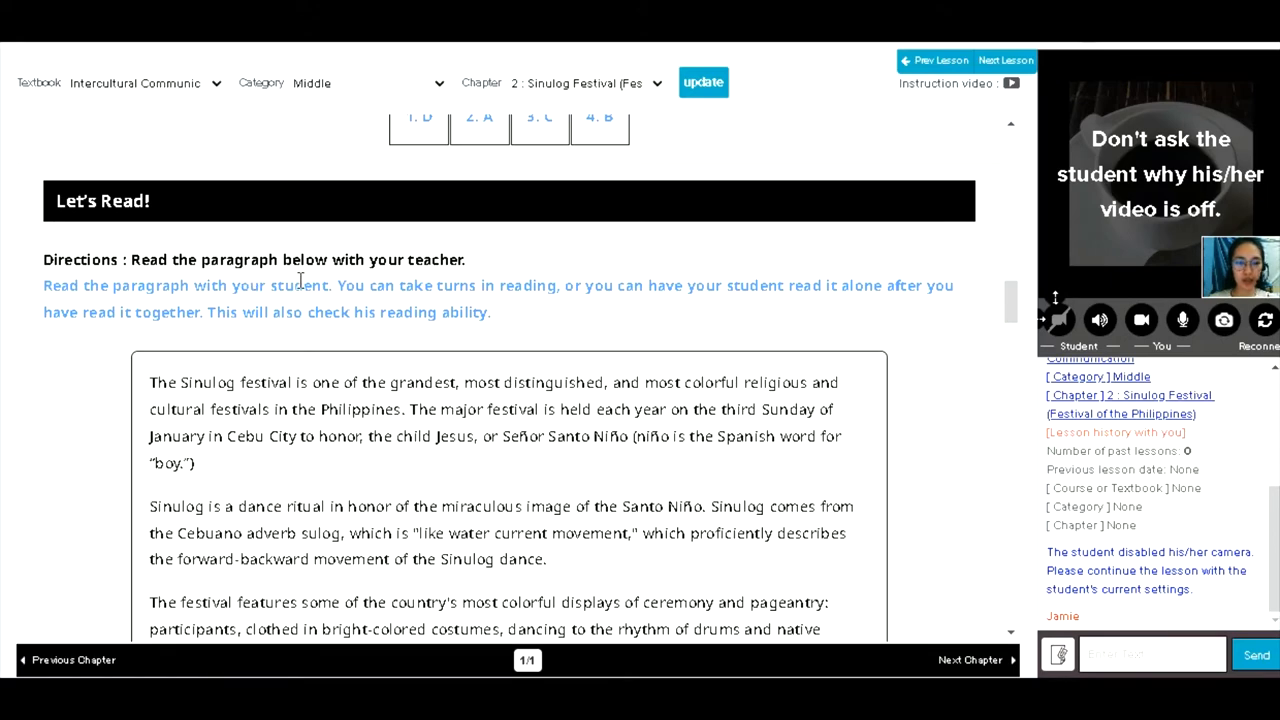
mouse_move(430, 278)
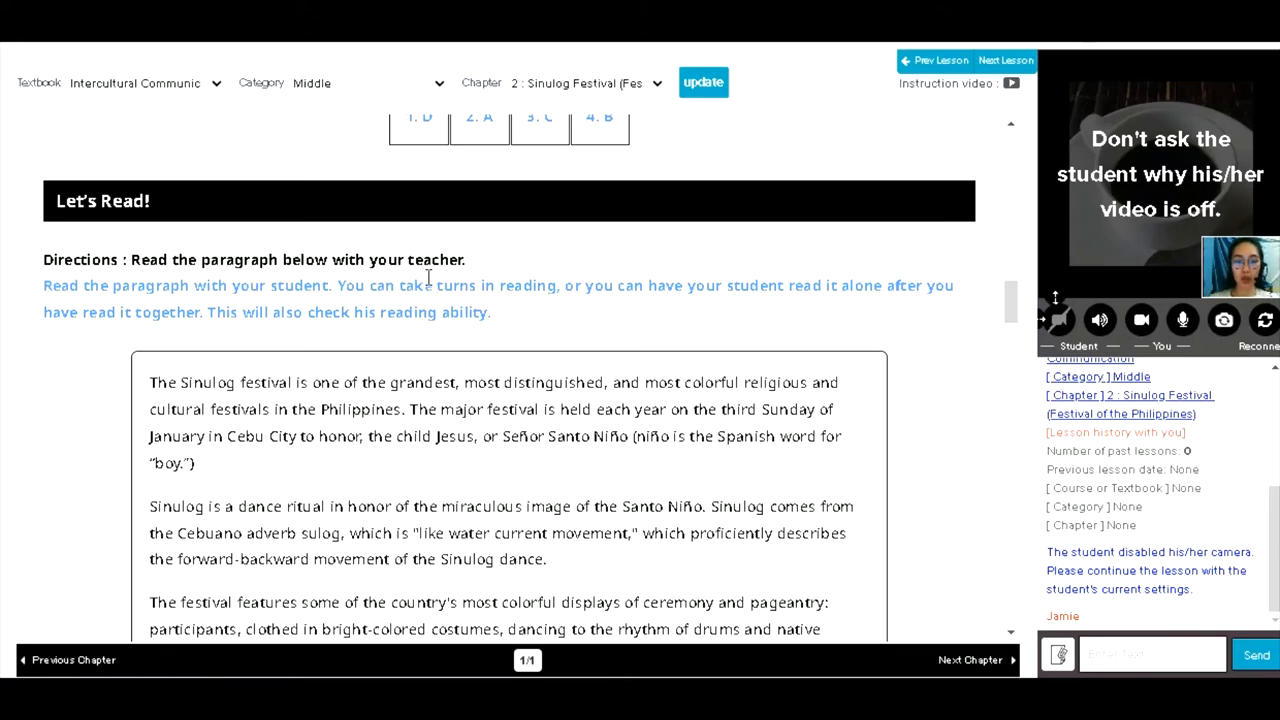
scroll(down, 3)
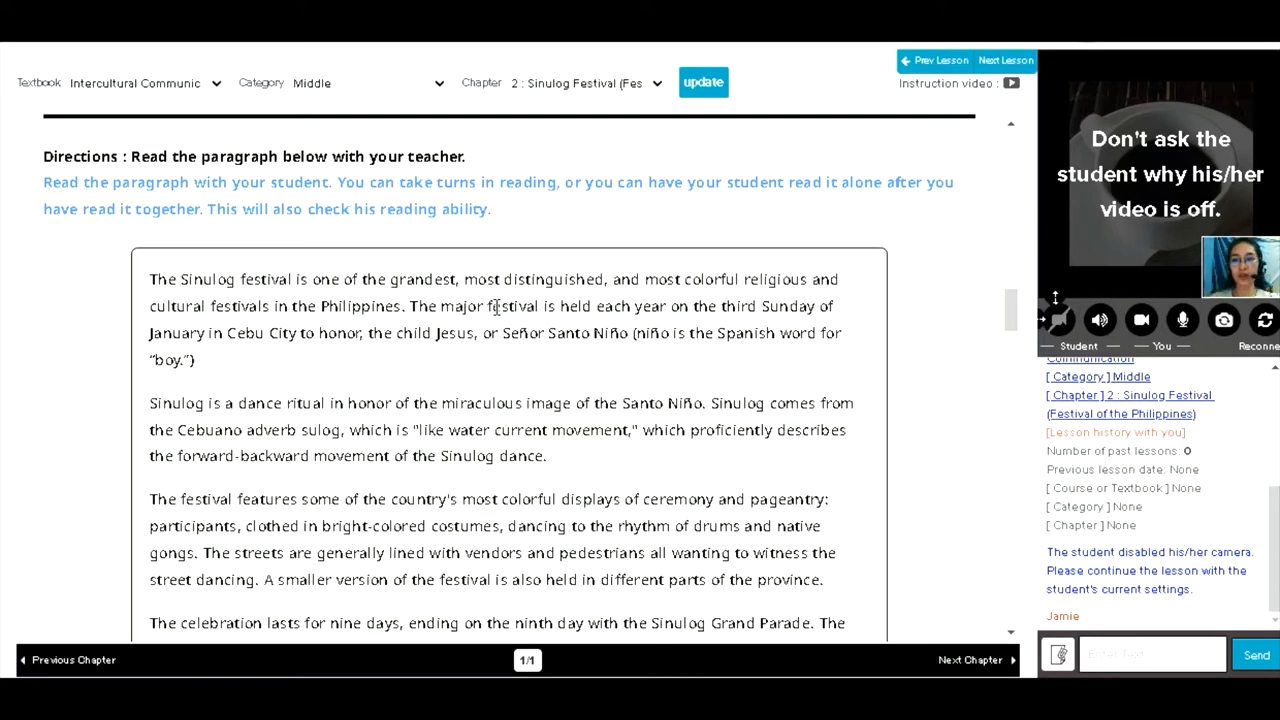
mouse_move(520, 295)
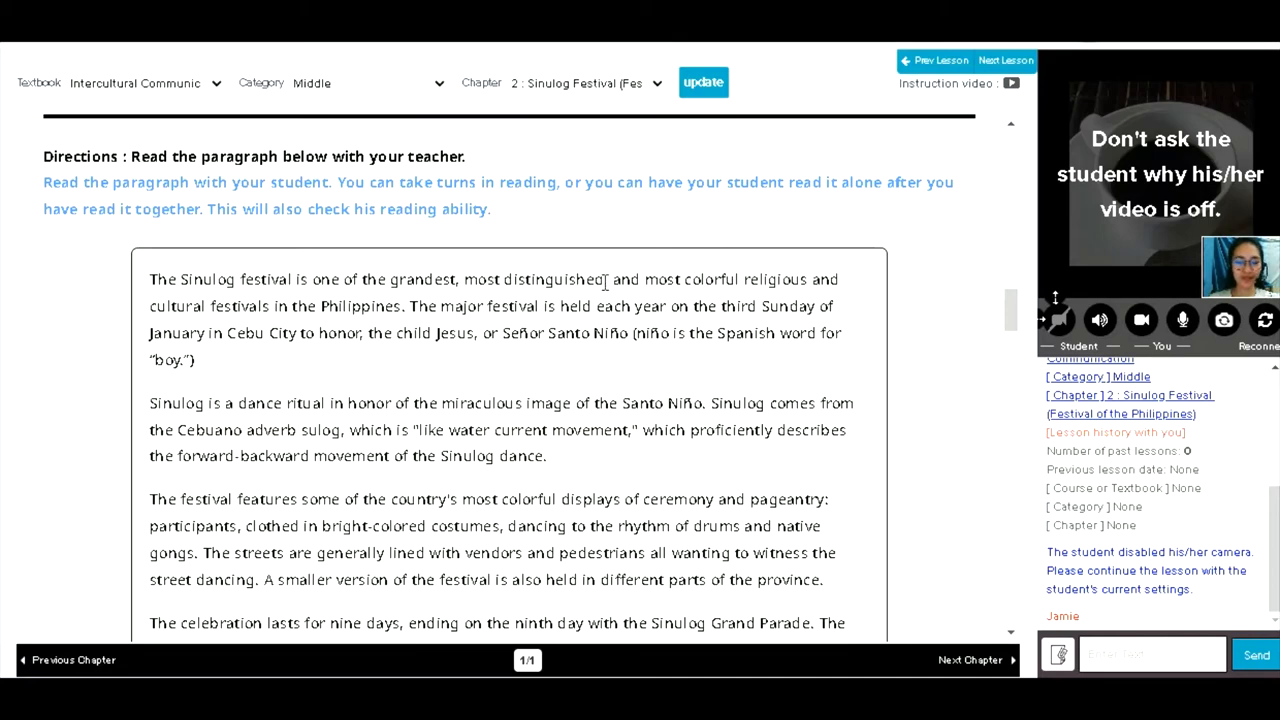
scroll(down, 3)
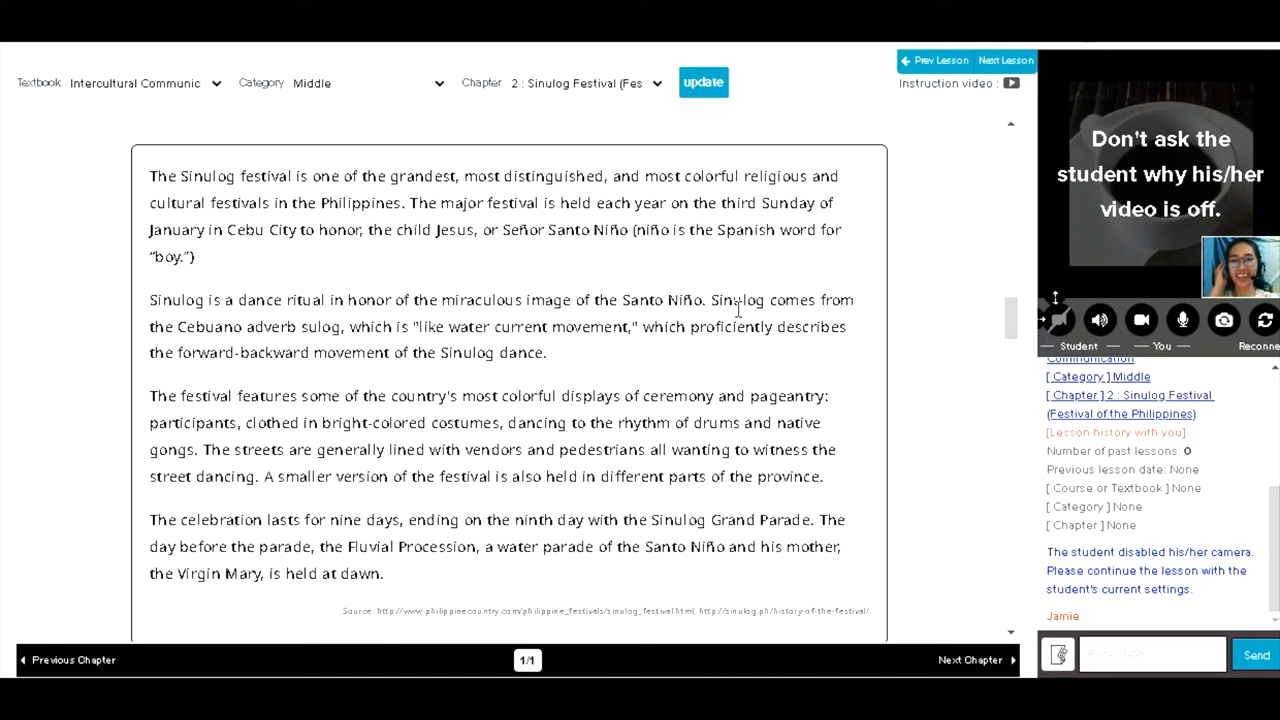
mouse_move(695, 282)
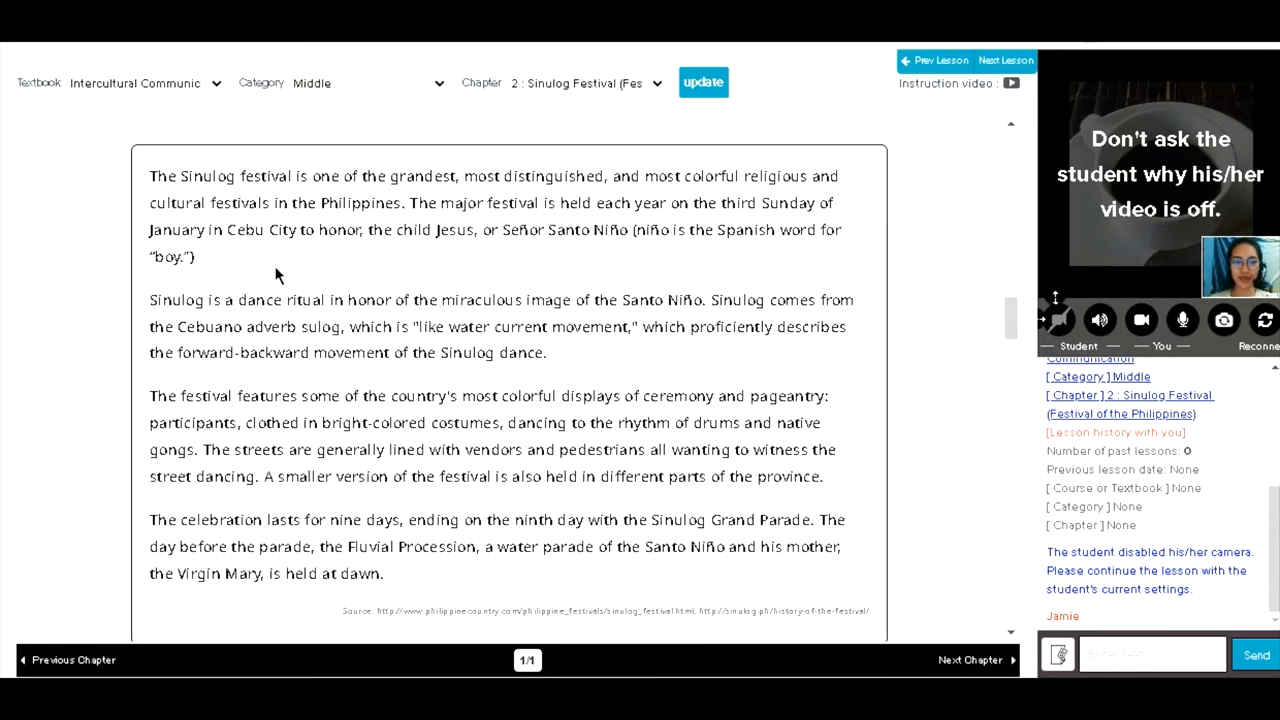
mouse_move(380, 260)
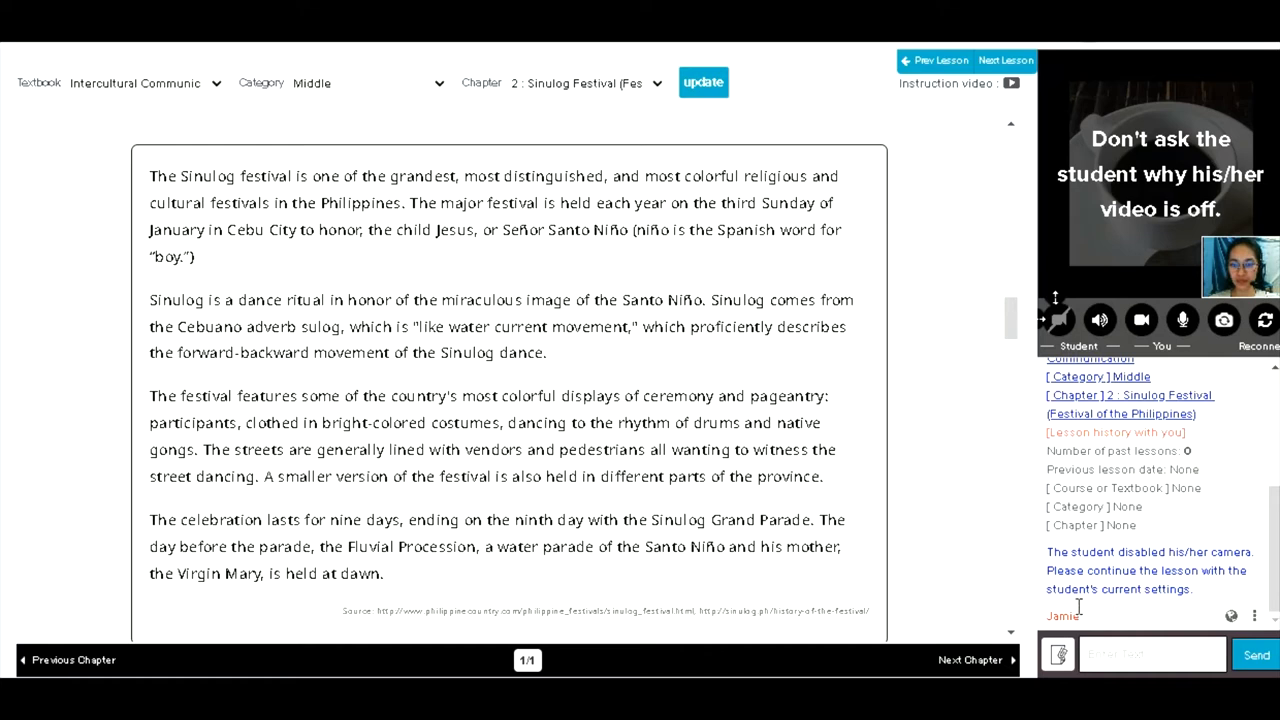
Post the passage phrase 'most distinguished' as a chat message to the student
click(1150, 654)
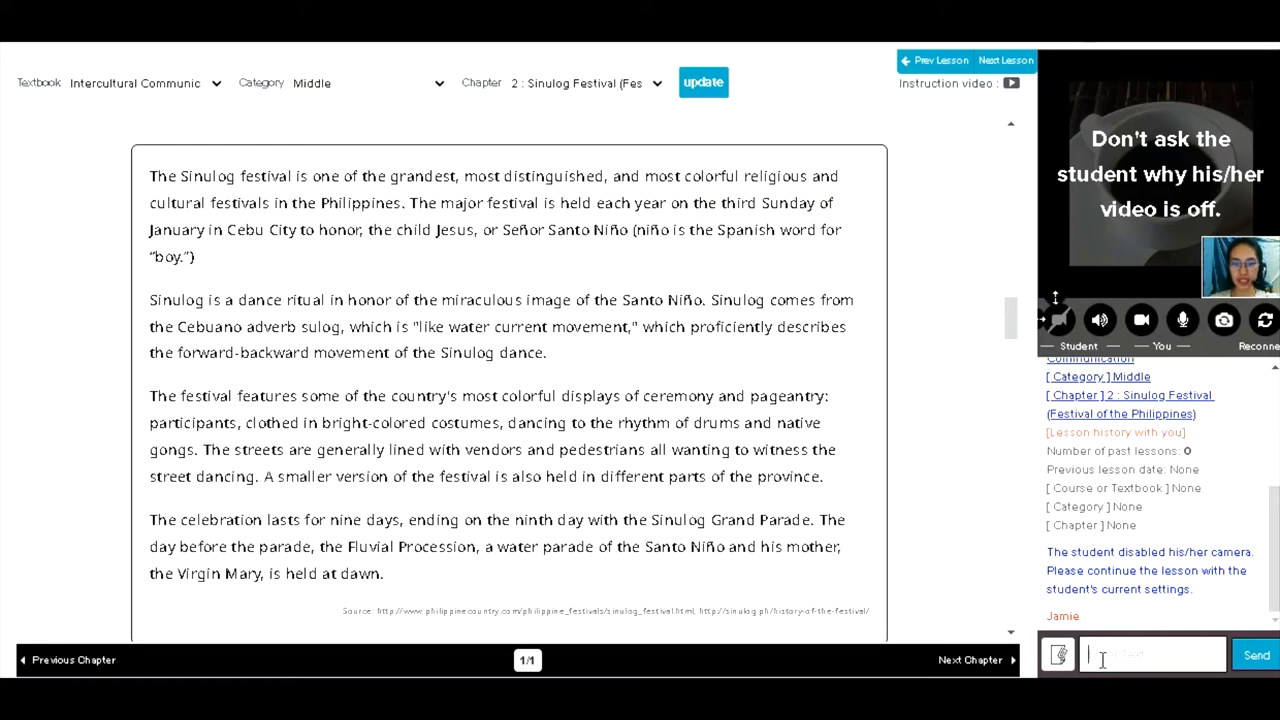
text(mrs)
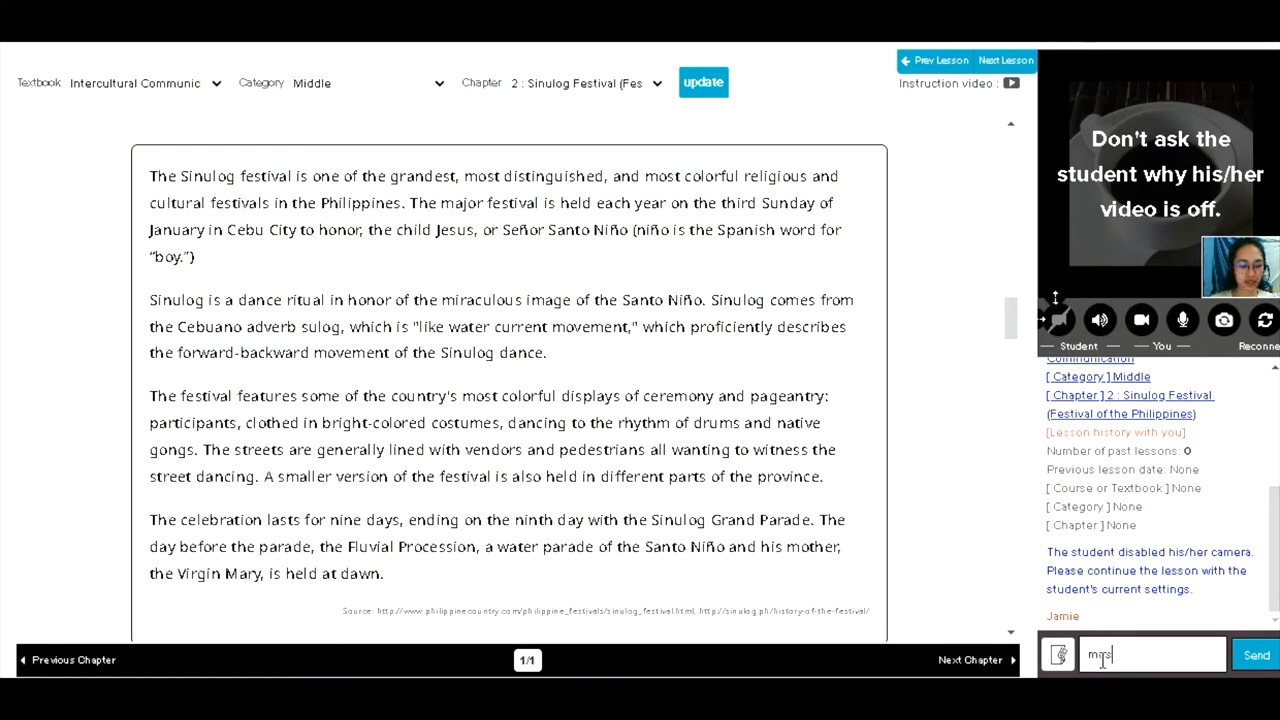
text(t)
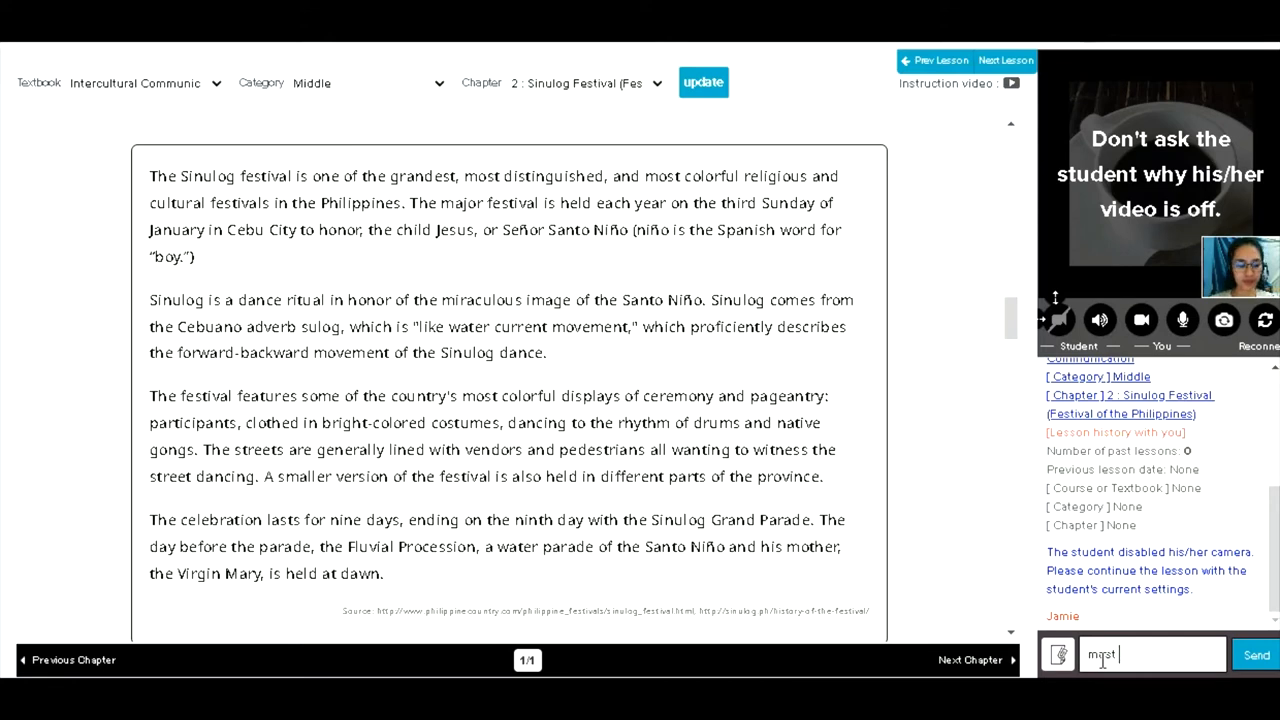
text(distingu)
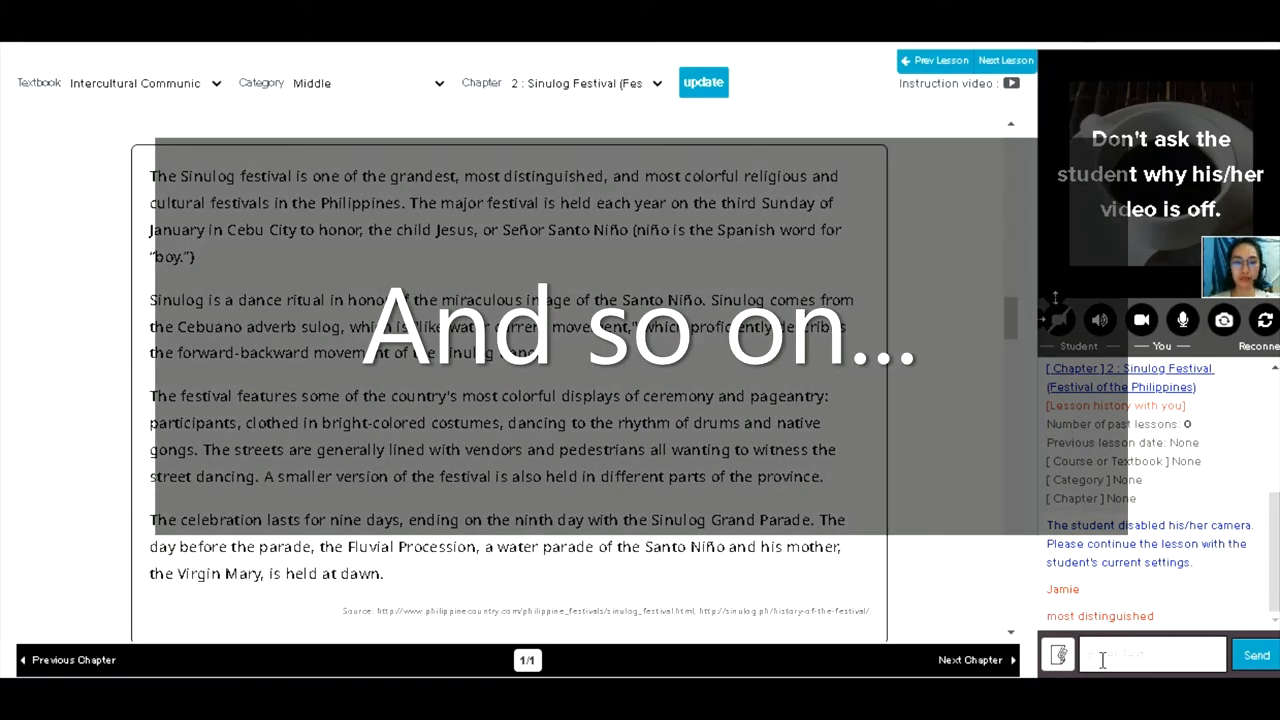
Send question 1's sample answer, that Sinulog is a religious and cultural festival, to chat
scroll(down, 3)
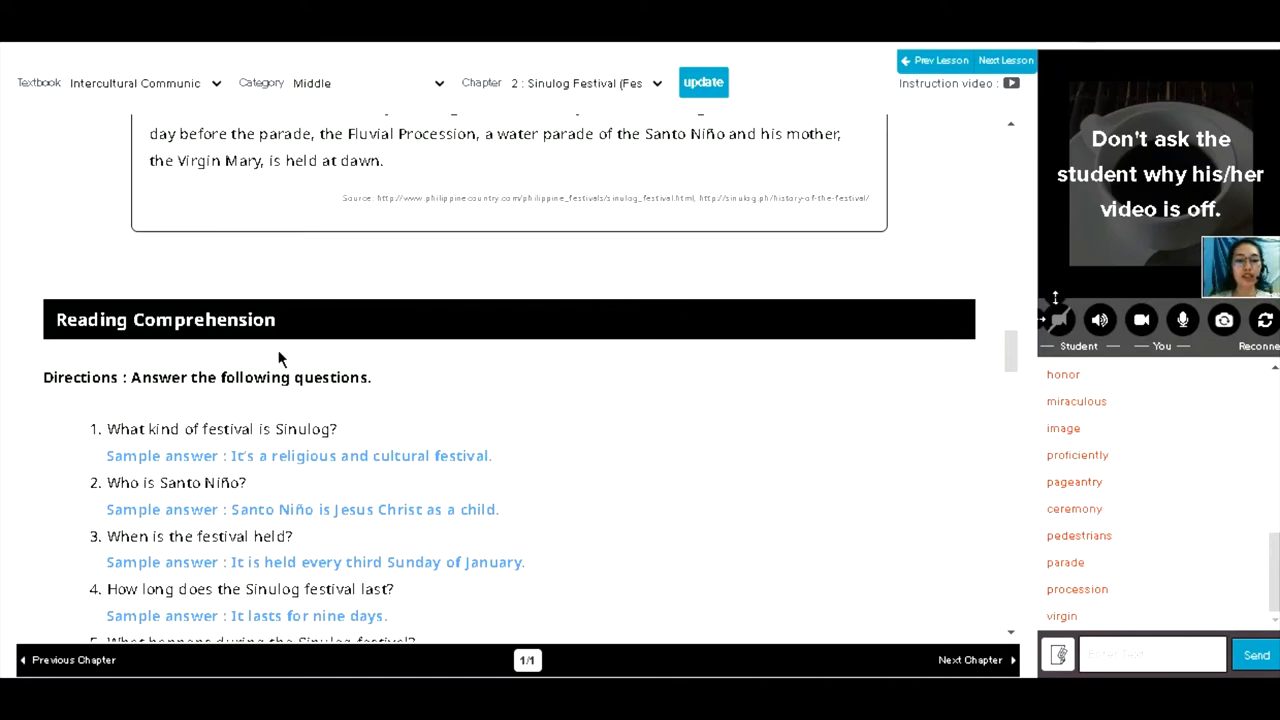
scroll(down, 3)
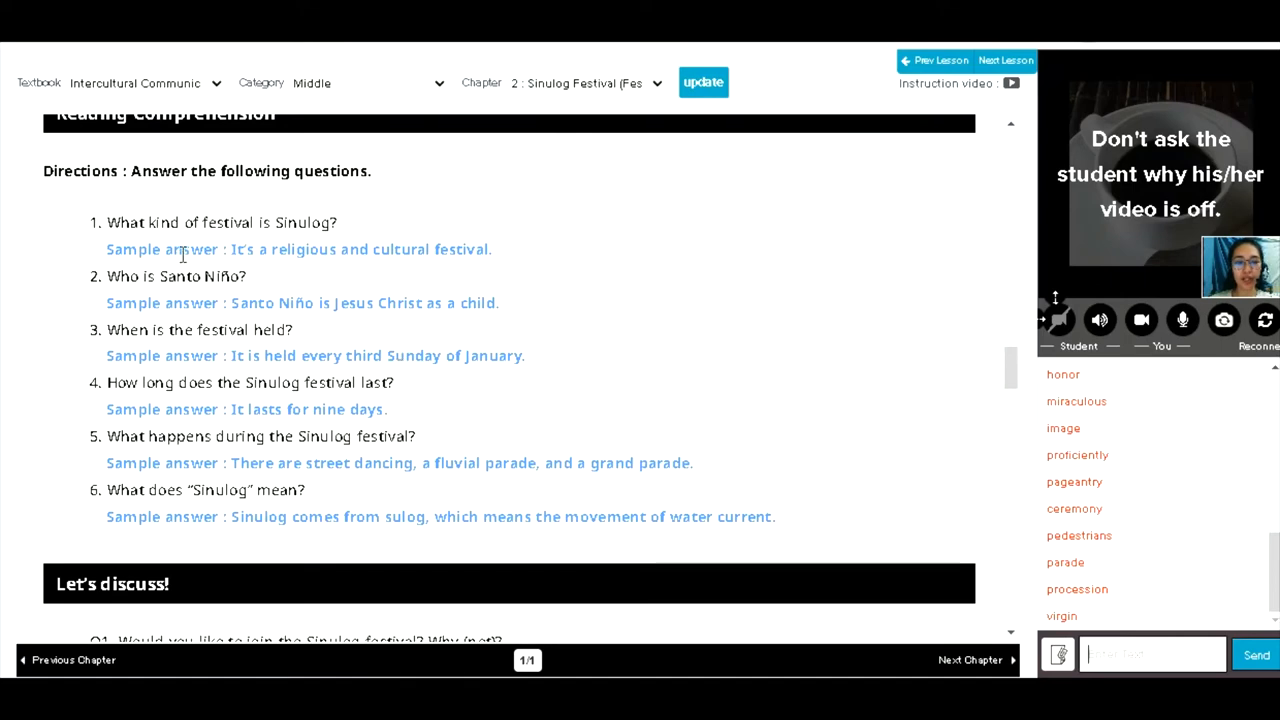
mouse_move(345, 230)
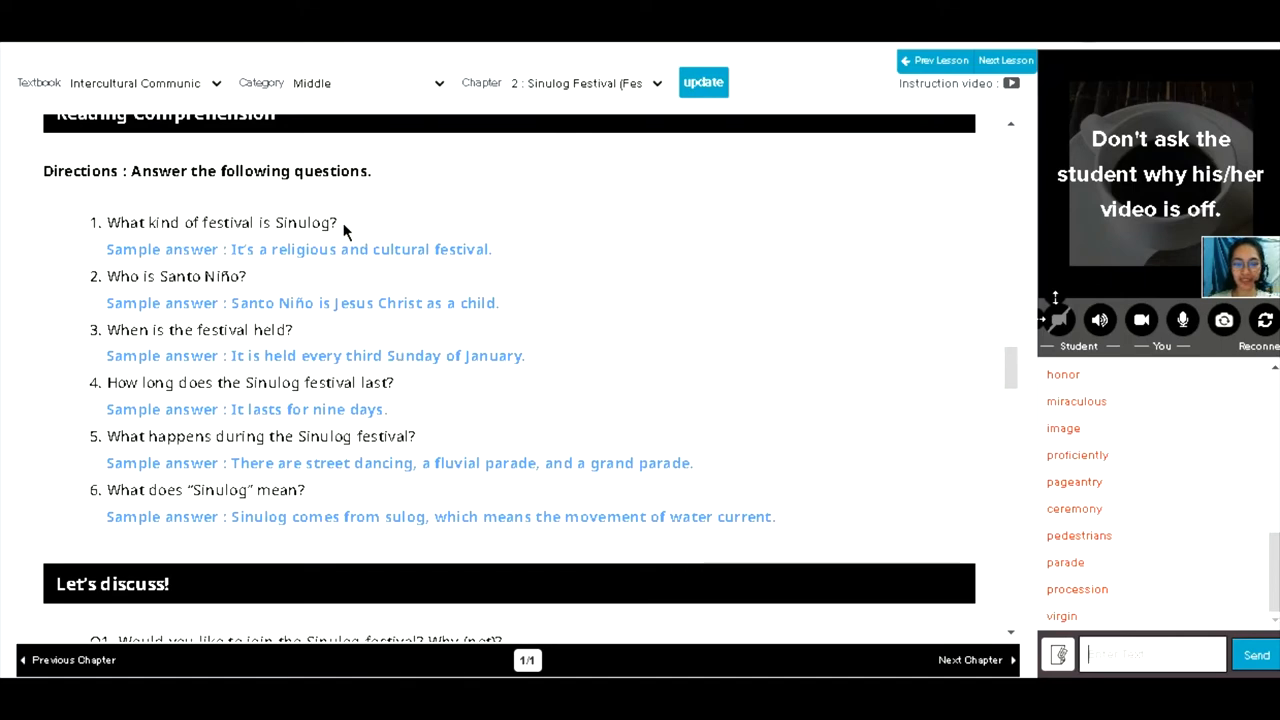
mouse_move(264, 244)
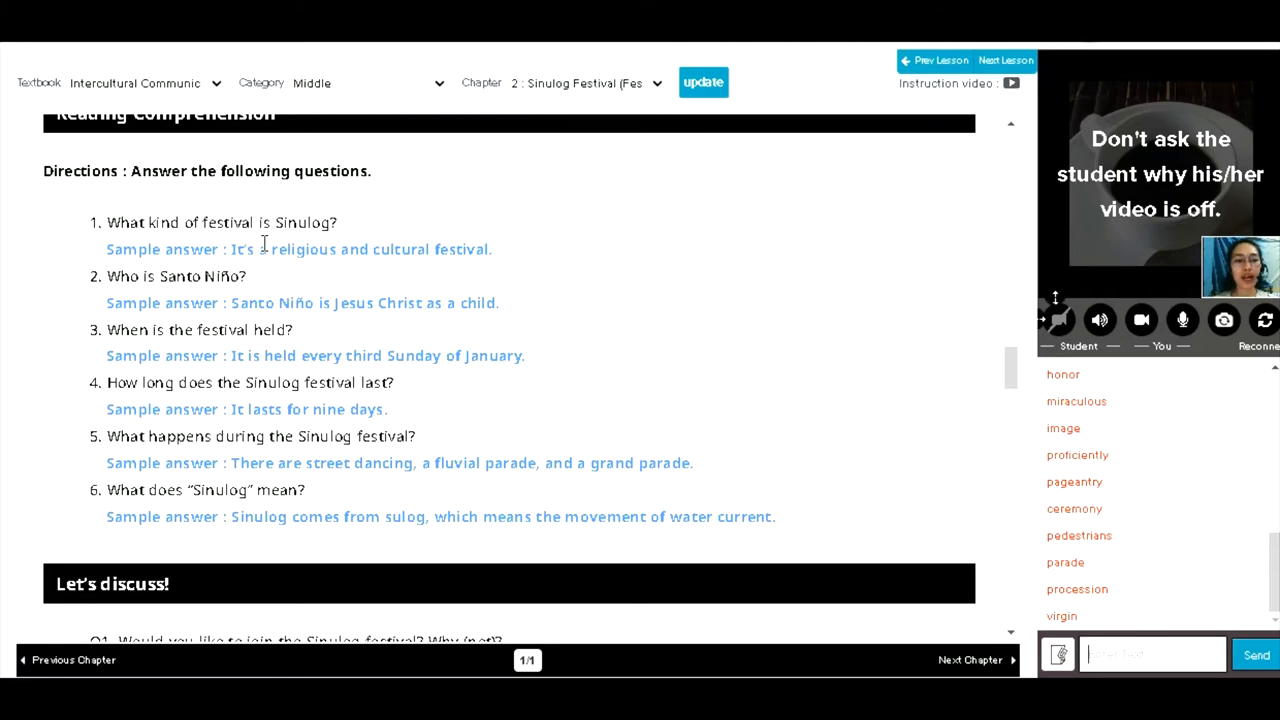
mouse_move(342, 237)
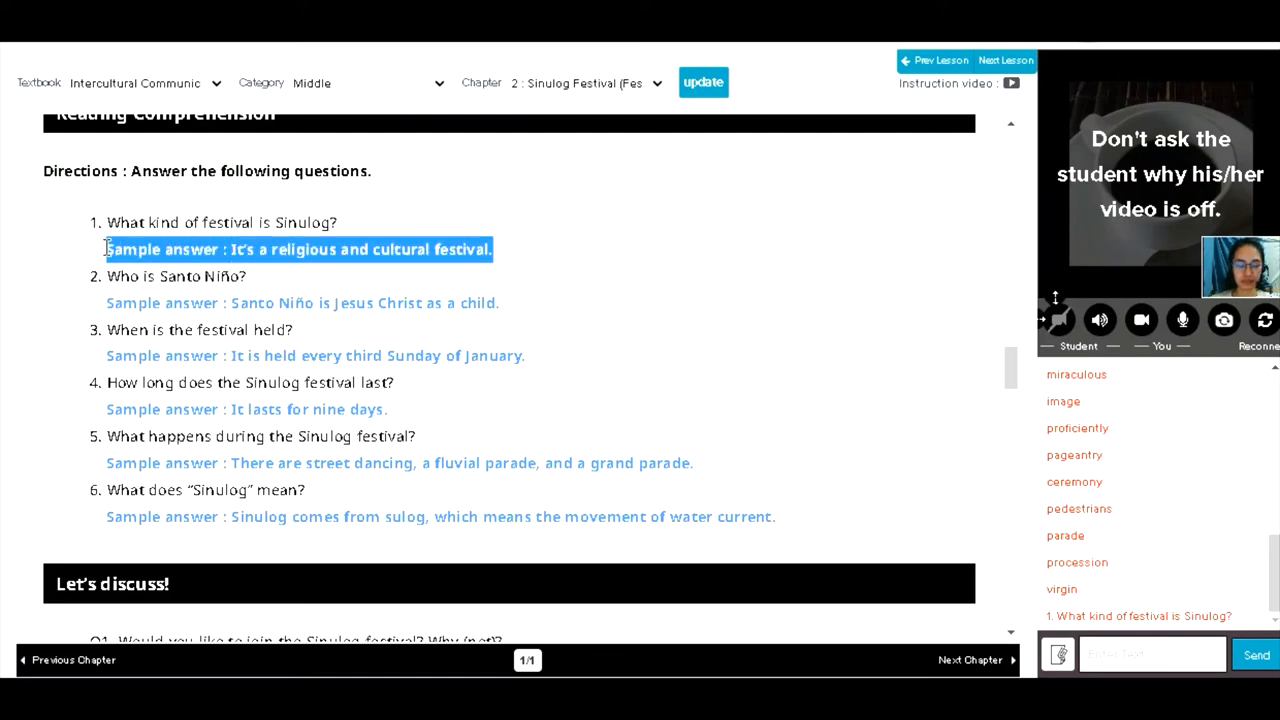
mouse_move(345, 291)
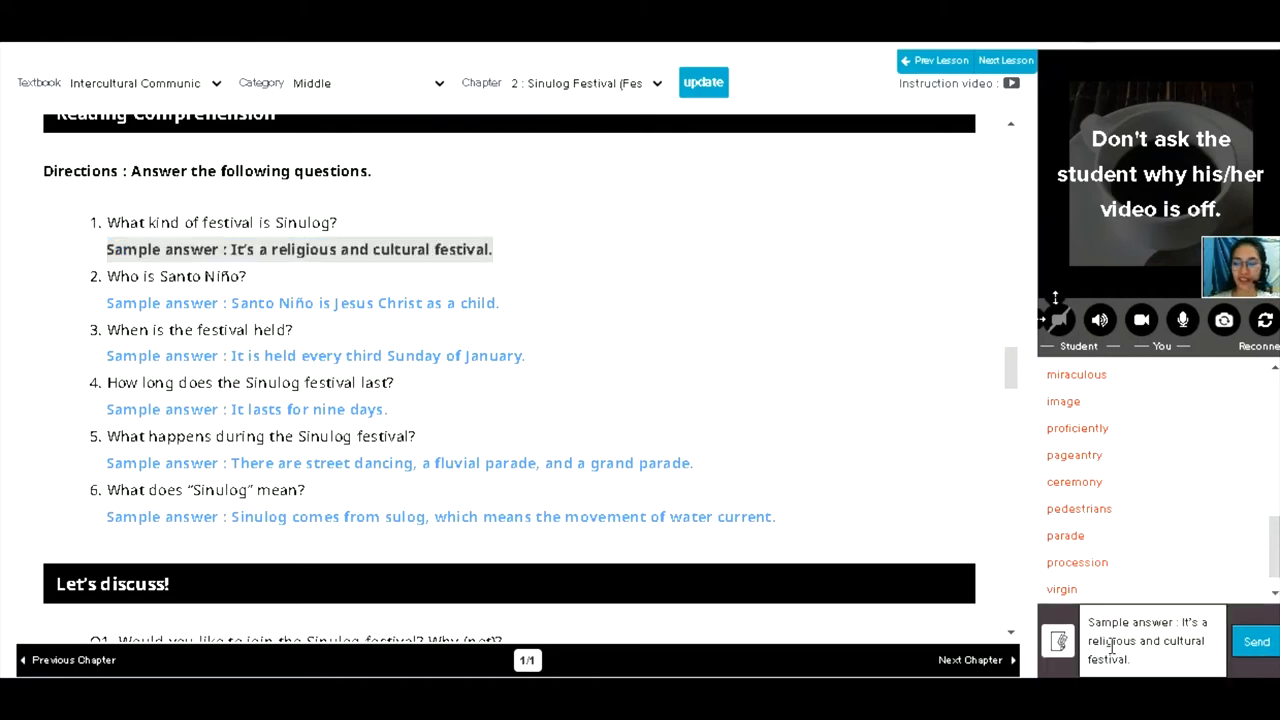
click(1256, 640)
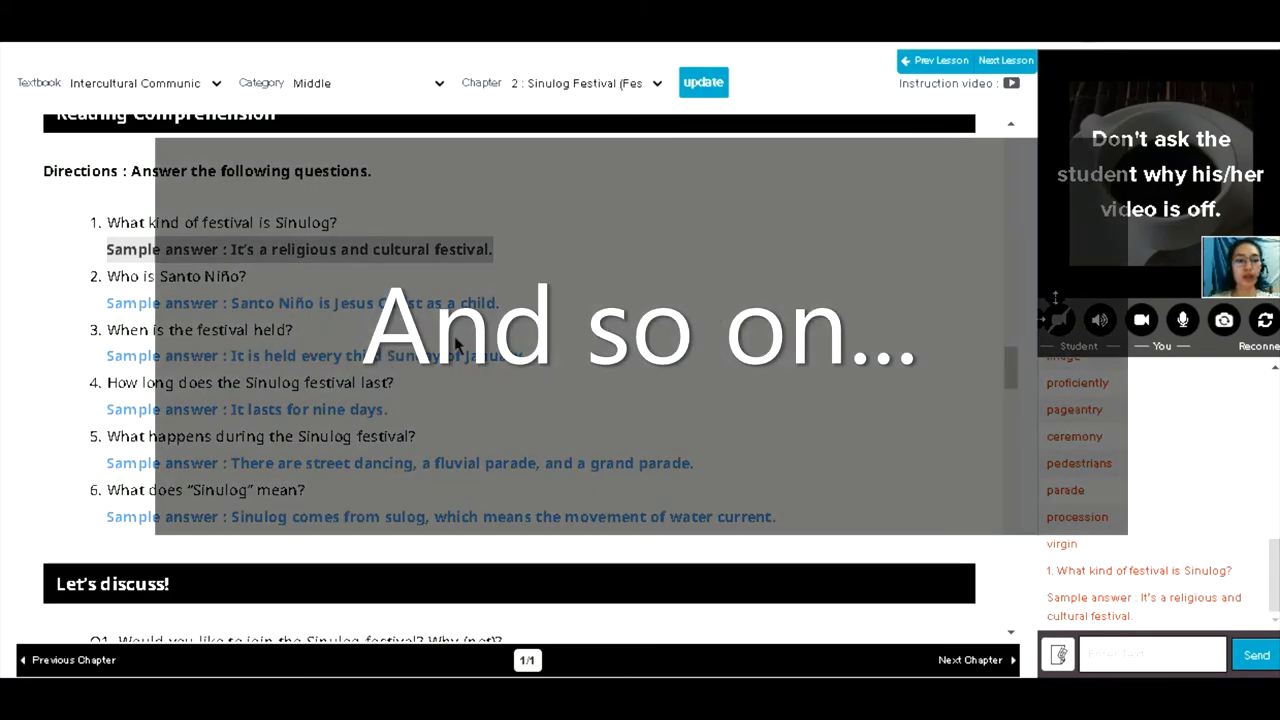
scroll(down, 3)
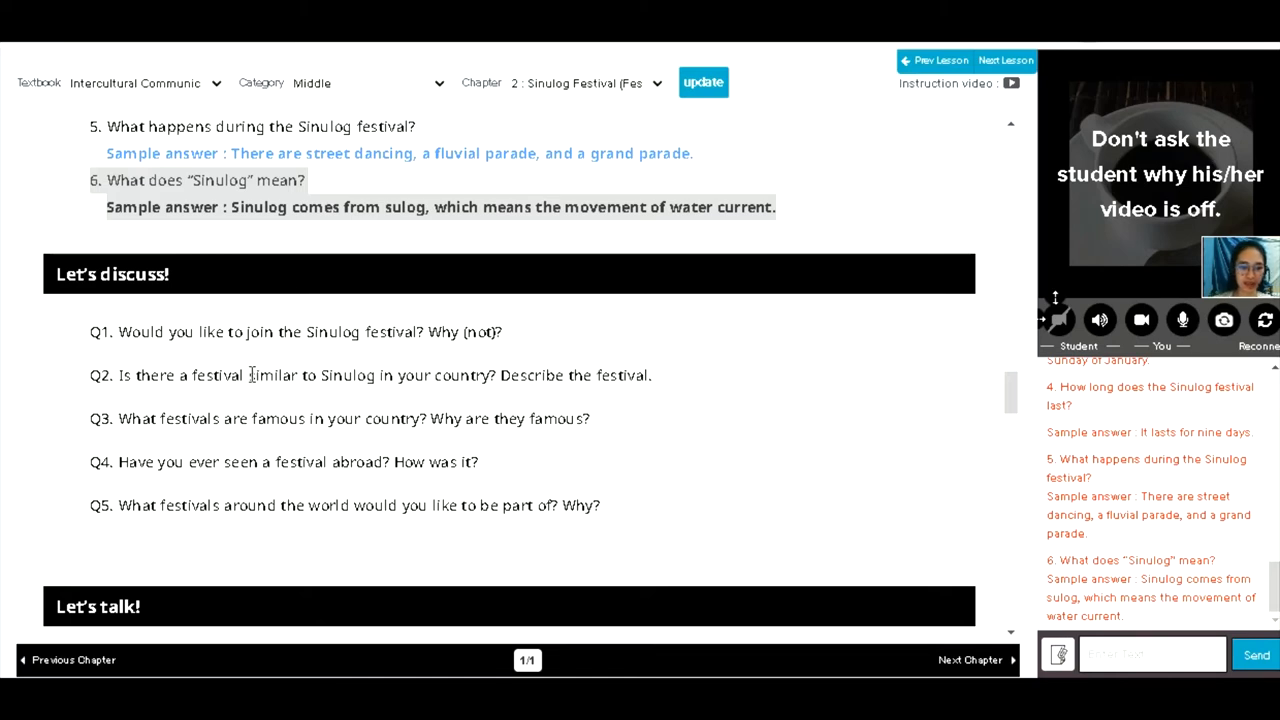
Move through the remaining comprehension answers and the Let's Discuss questions Q1–Q5
scroll(down, 3)
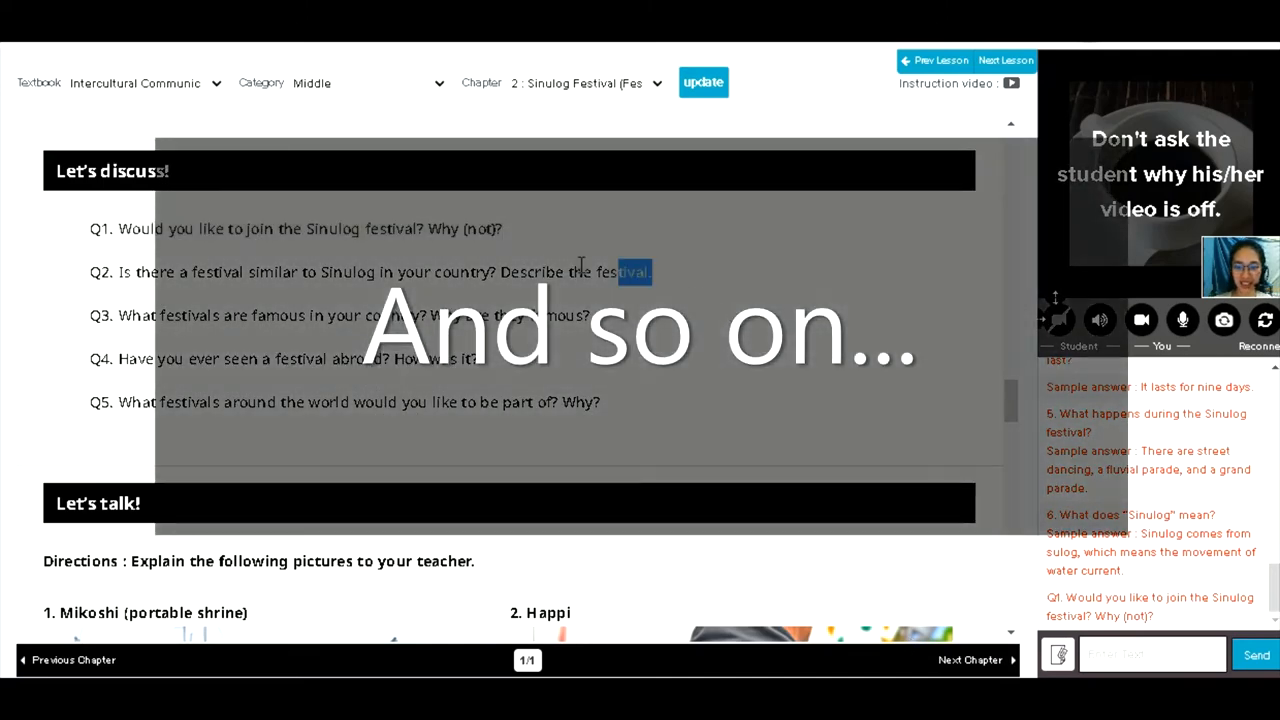
scroll(down, 3)
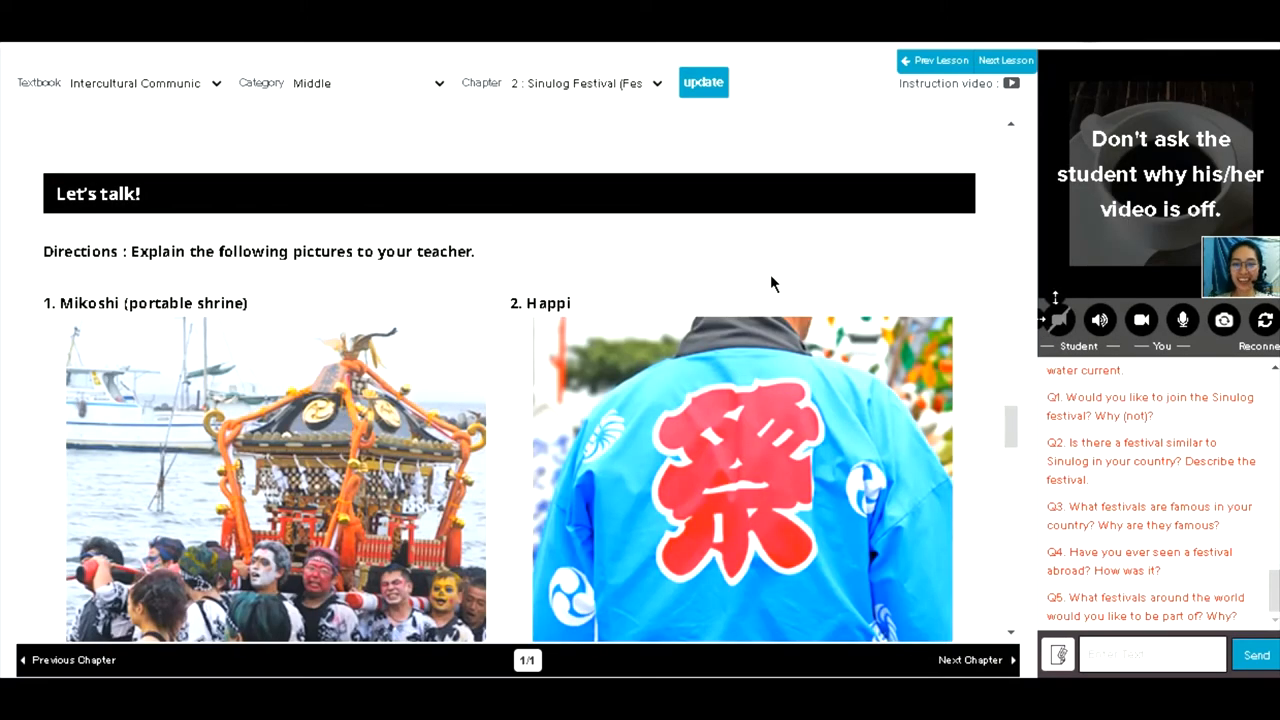
mouse_move(717, 284)
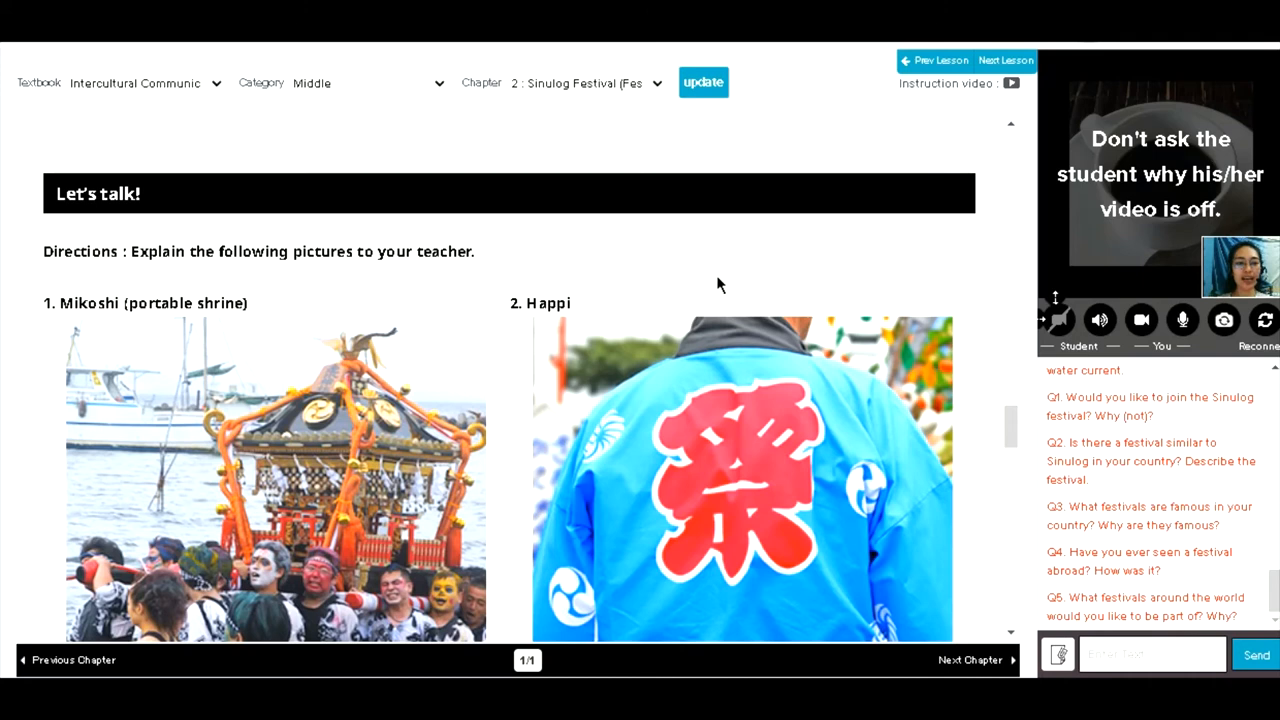
mouse_move(308, 327)
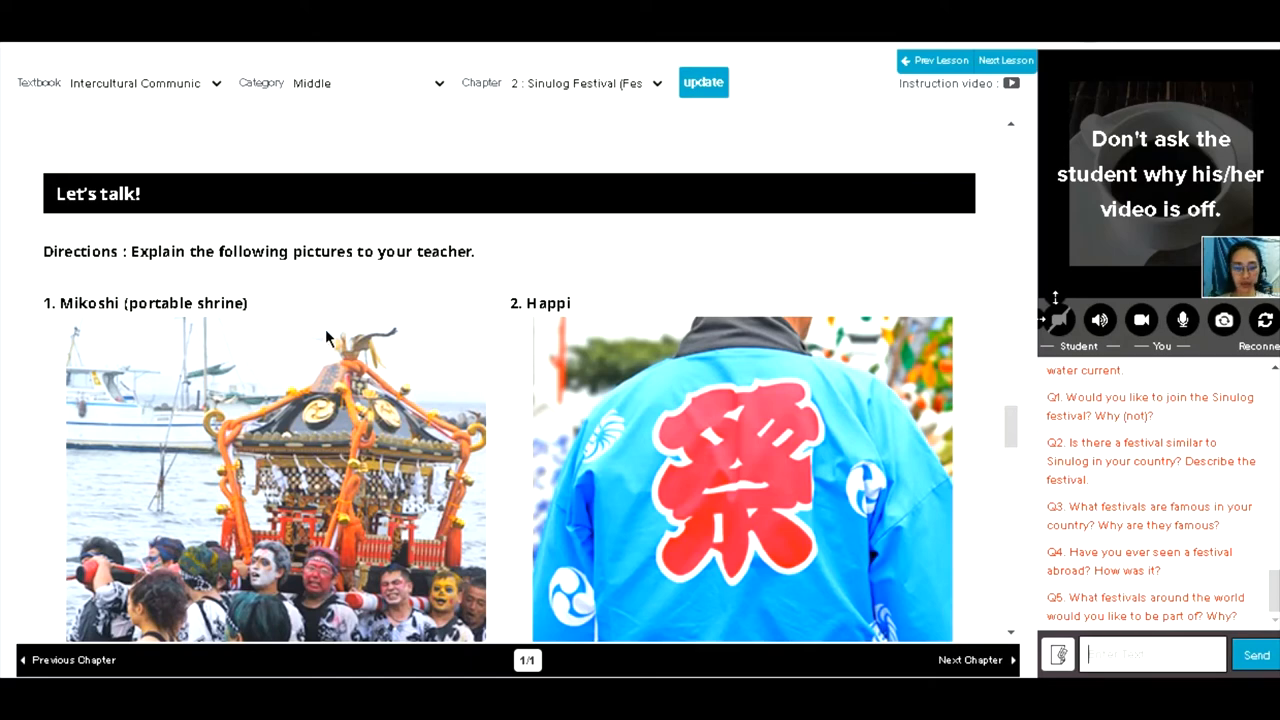
scroll(down, 3)
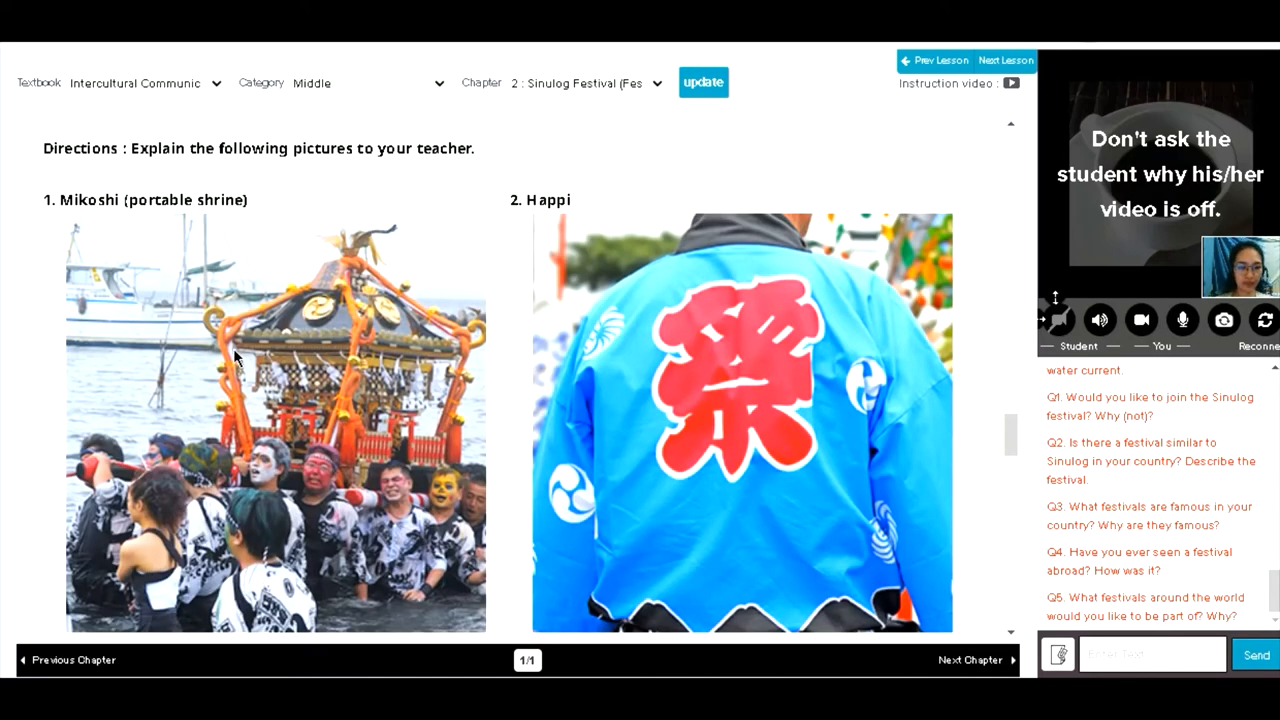
scroll(down, 3)
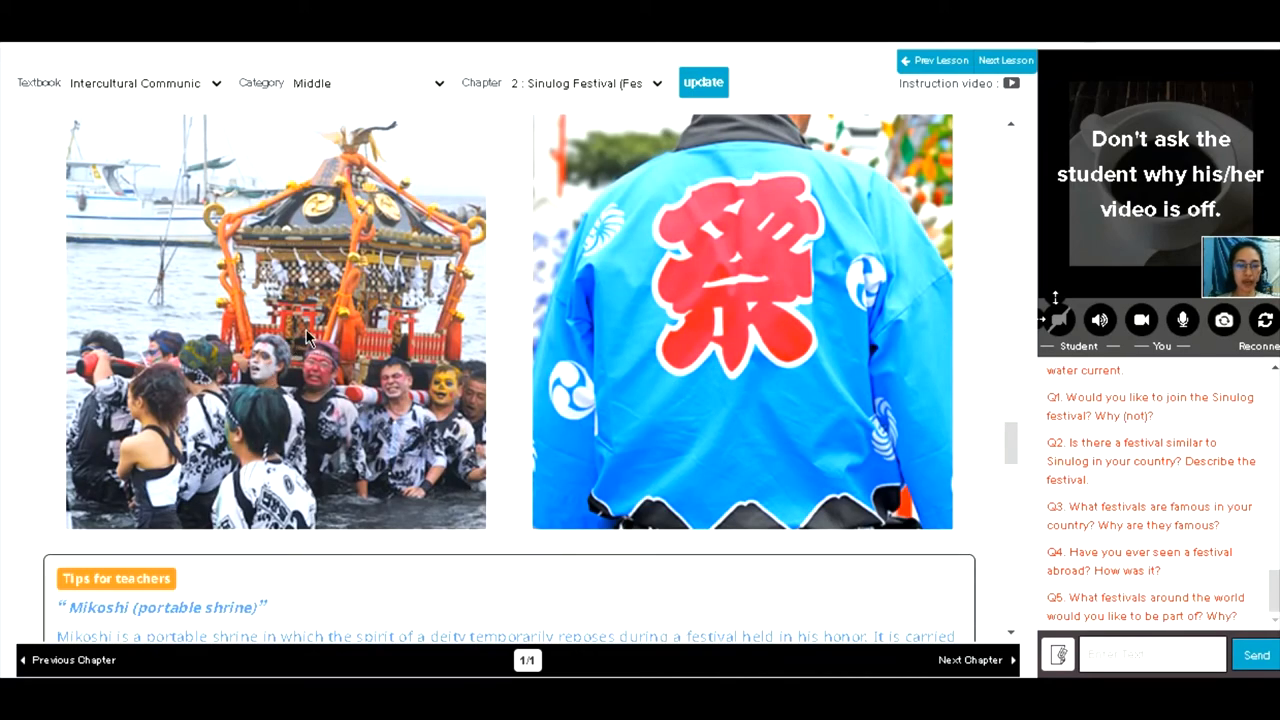
scroll(down, 3)
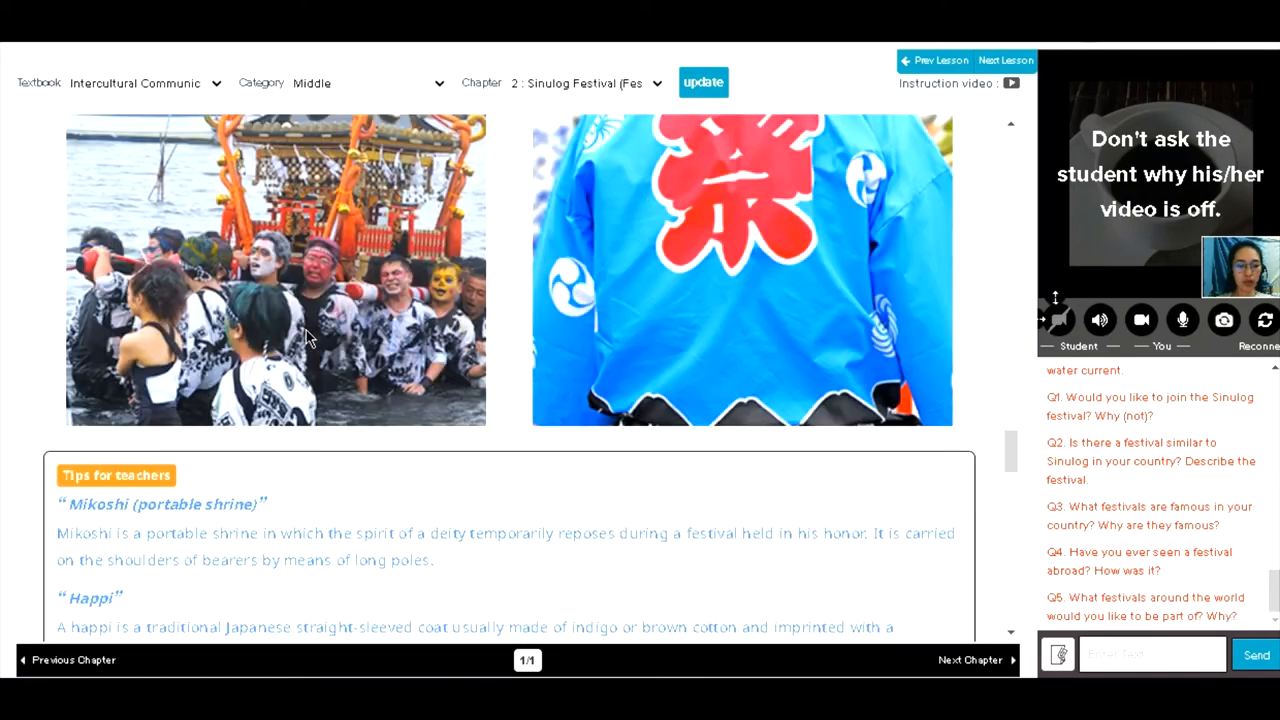
scroll(up, 3)
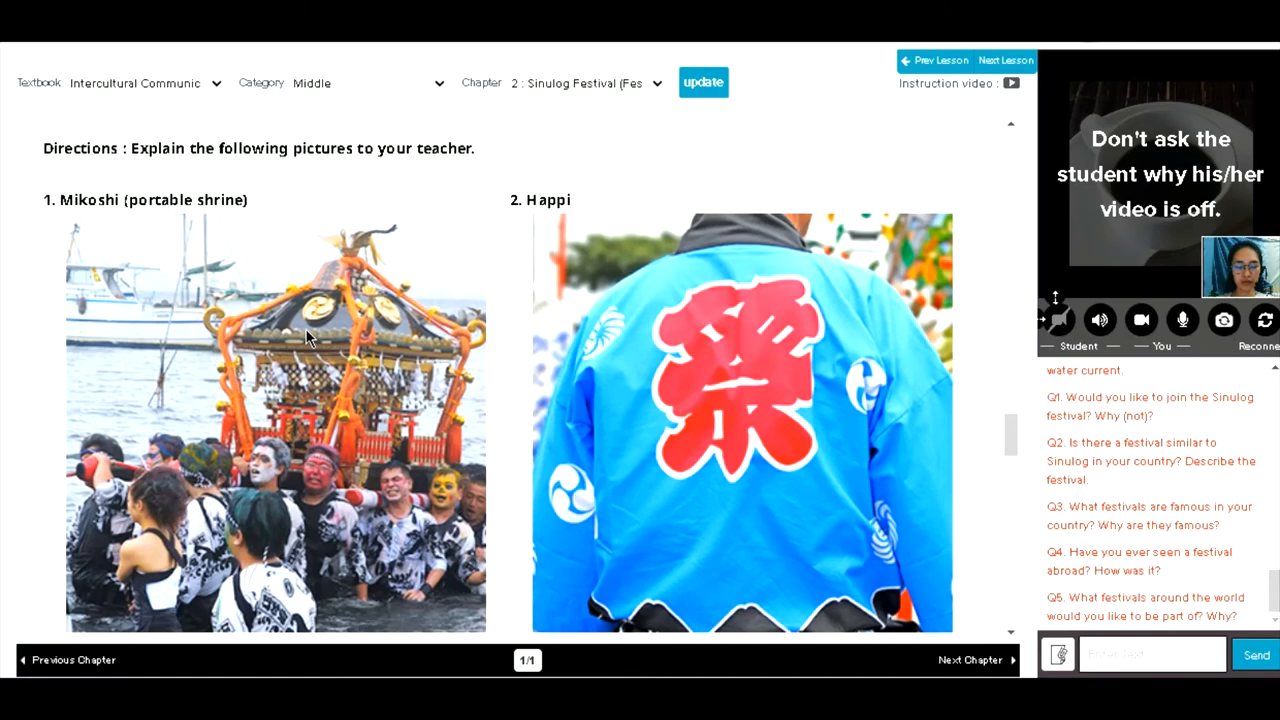
mouse_move(550, 357)
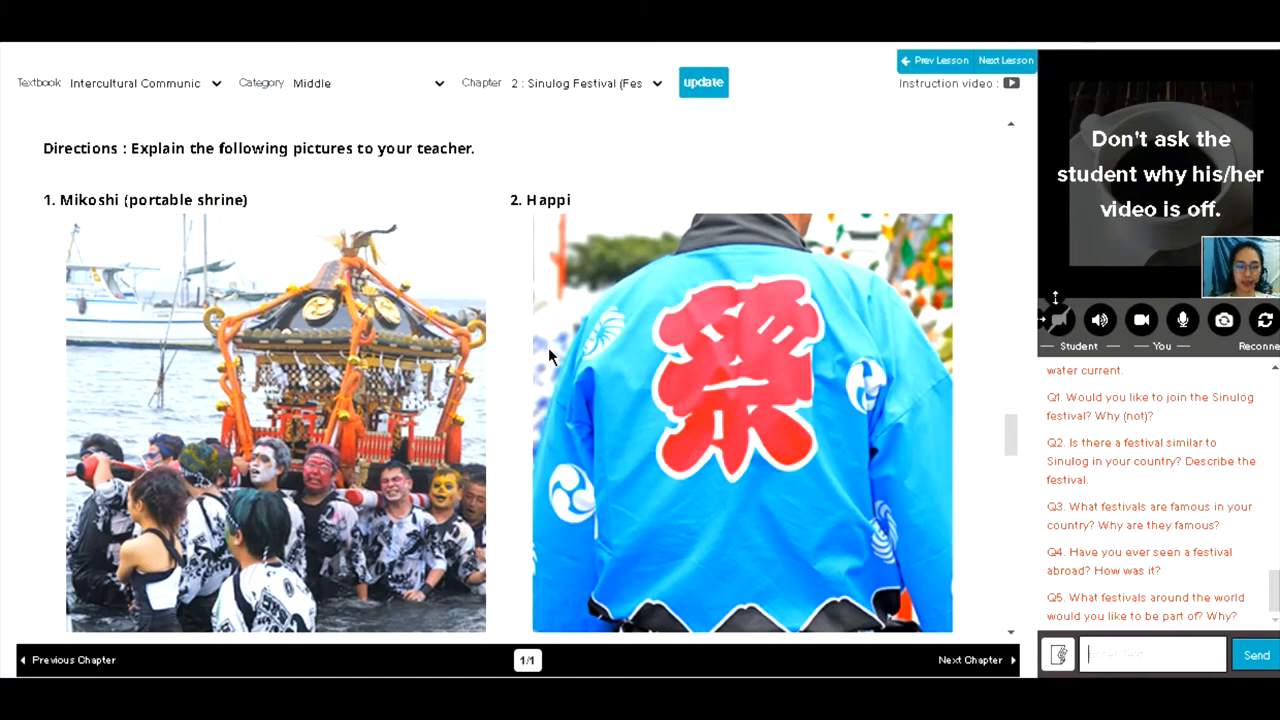
scroll(down, 3)
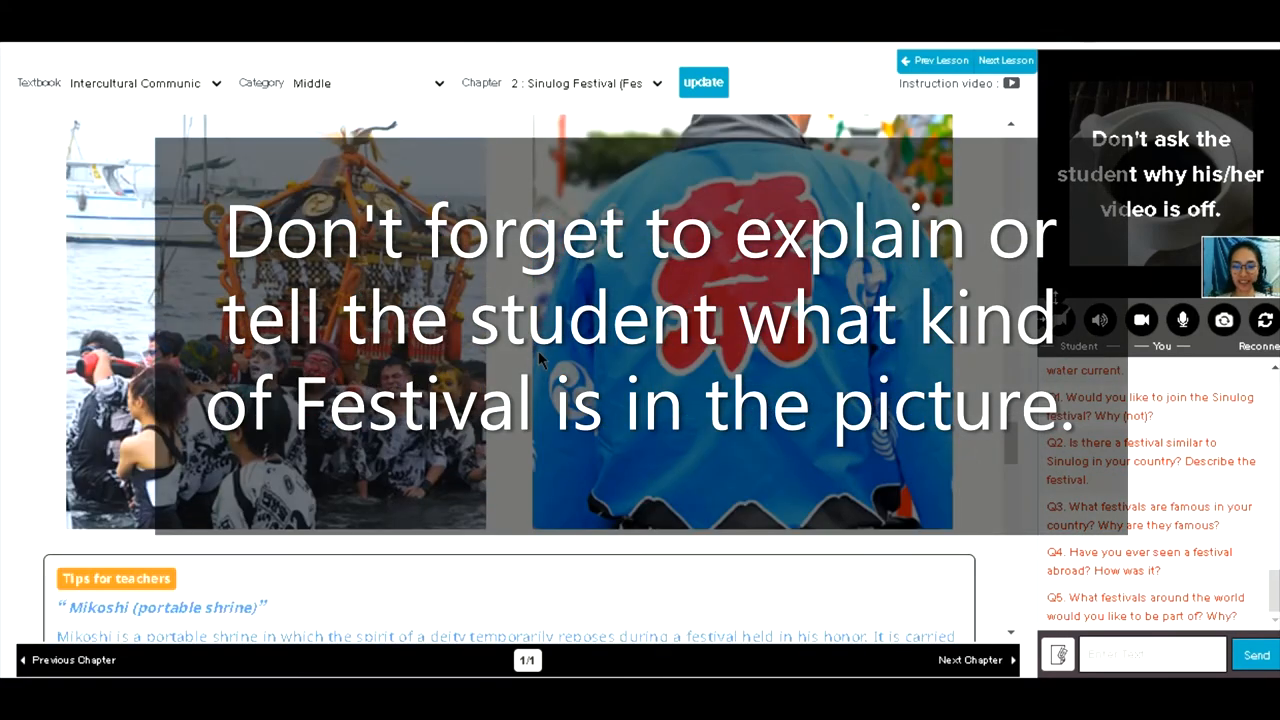
Move past the happi, De-mise and goldfish scooping tips to the Review repeat-after-me guidance
scroll(up, 3)
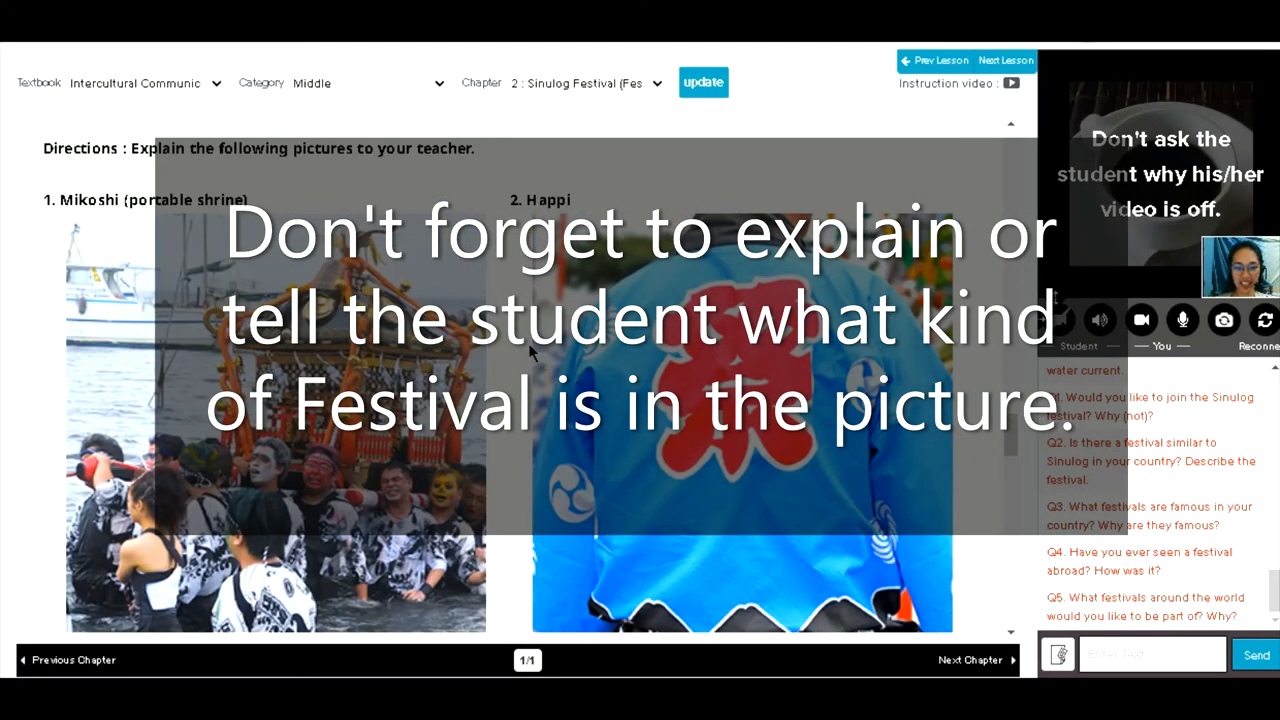
scroll(down, 3)
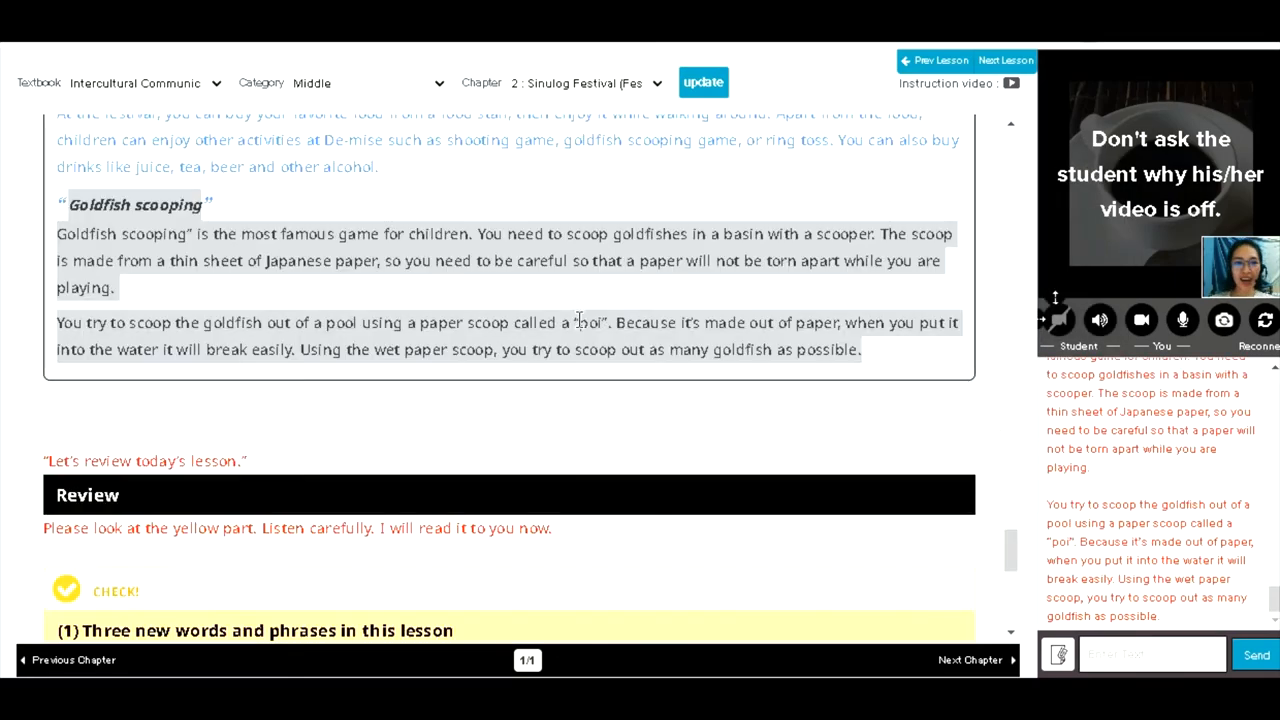
scroll(down, 3)
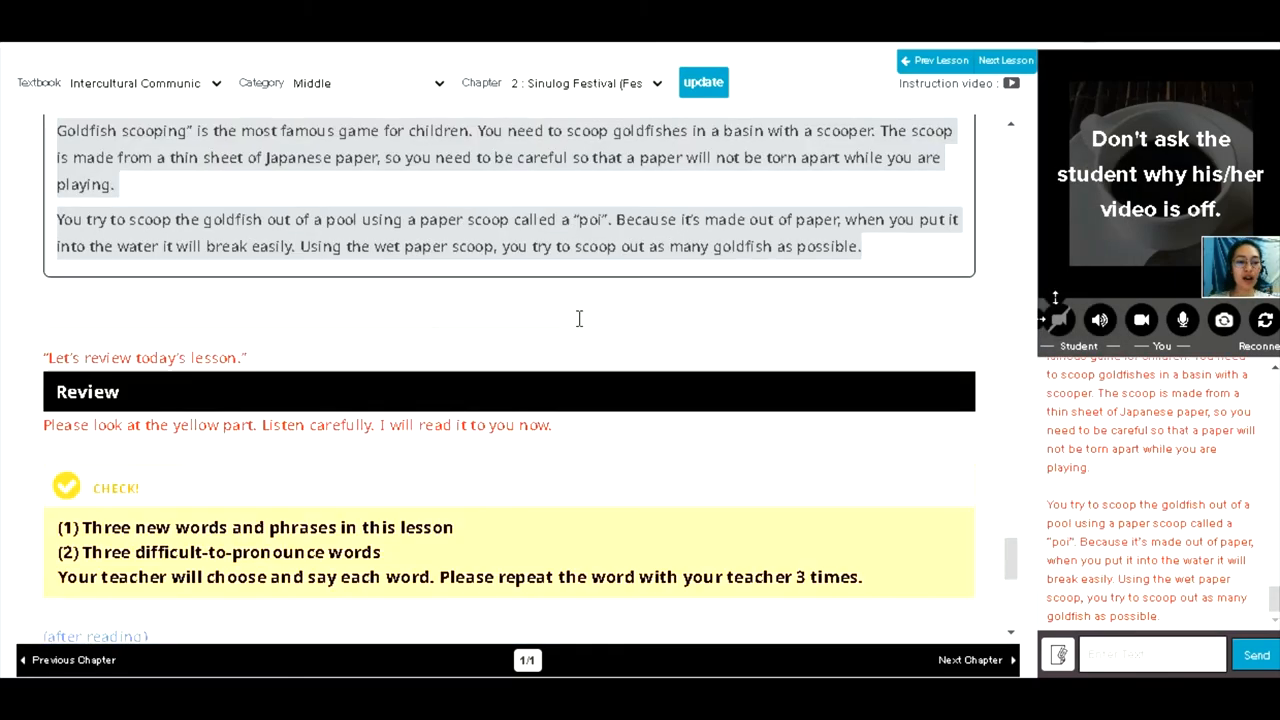
scroll(down, 3)
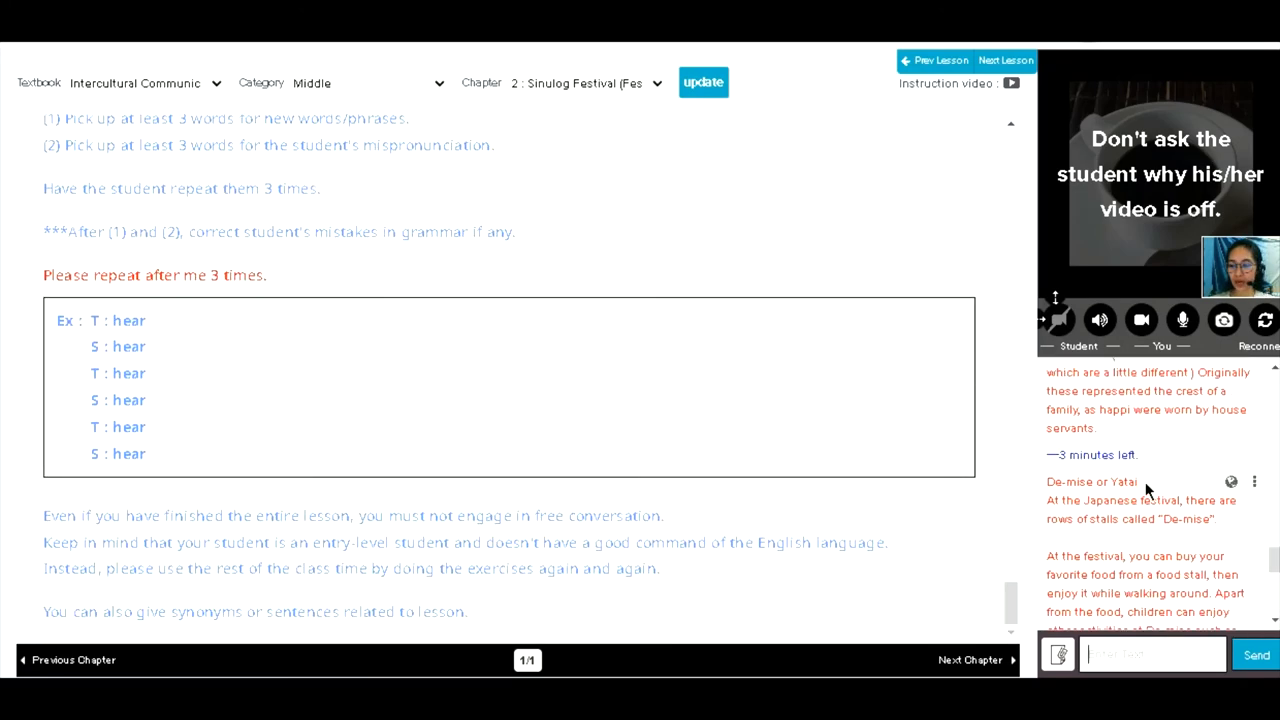
Share the Review practice word 'honest' with the student as a chat message
scroll(down, 3)
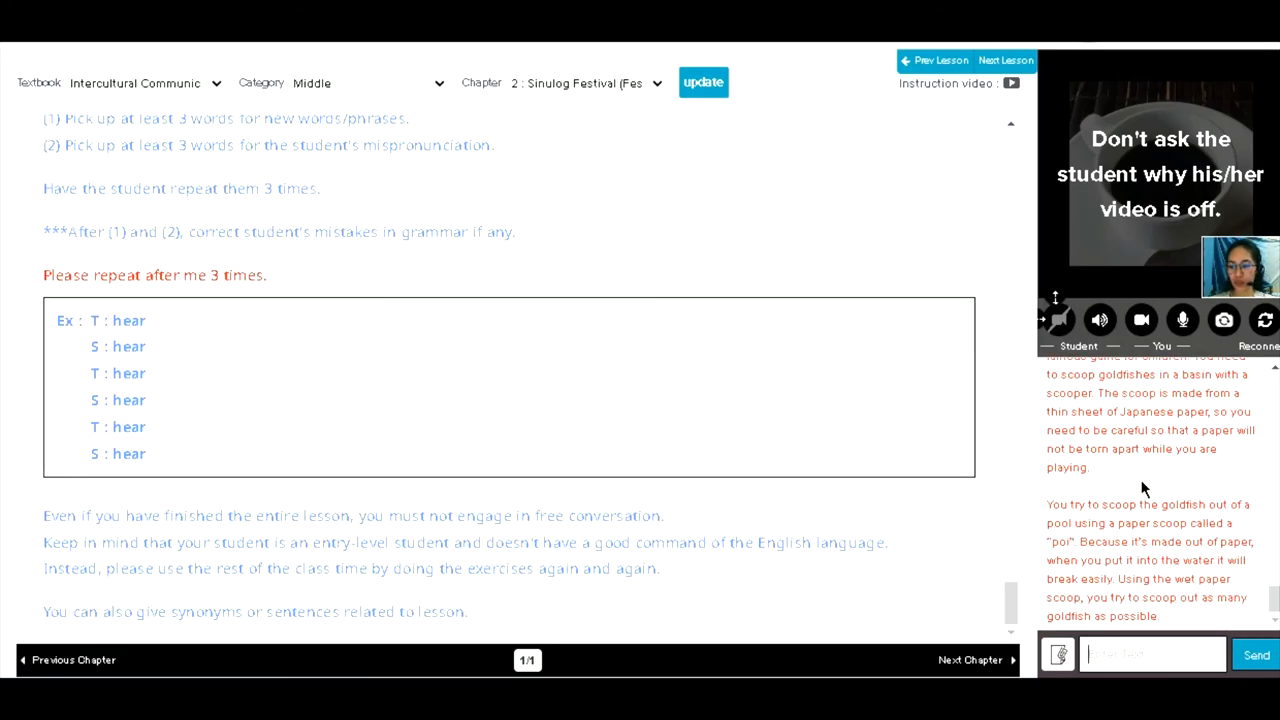
scroll(down, 3)
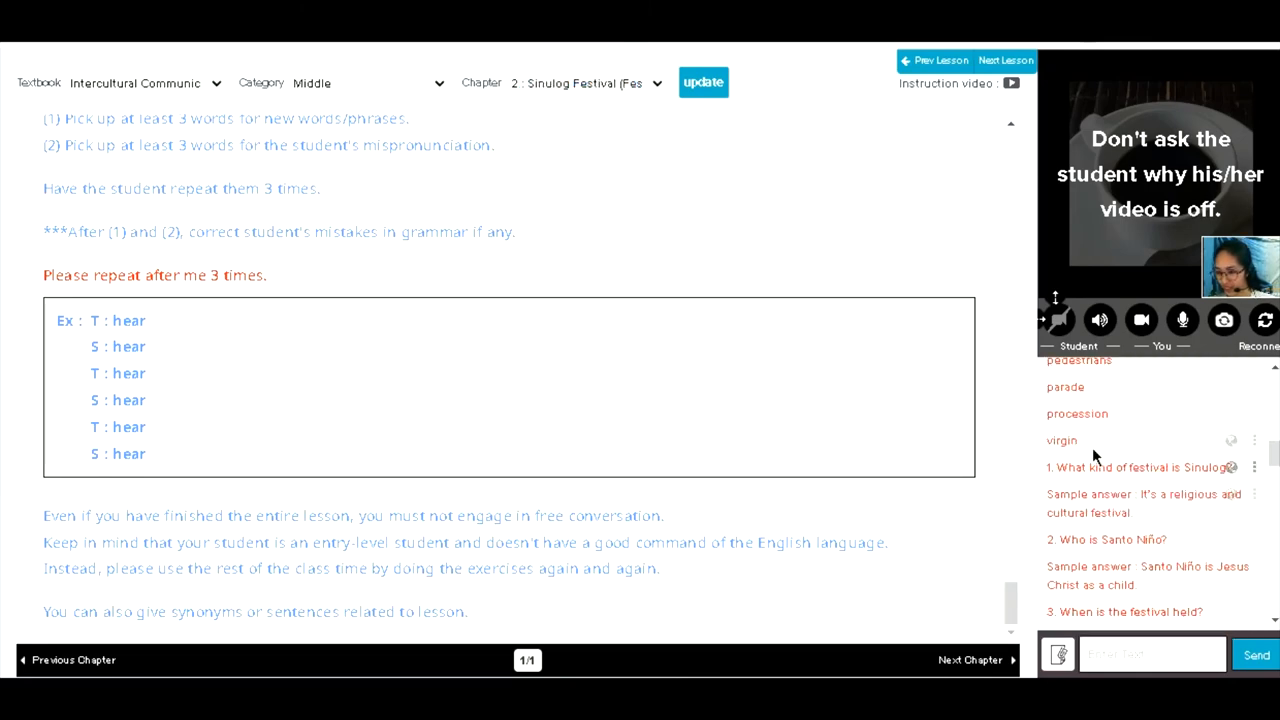
scroll(down, 3)
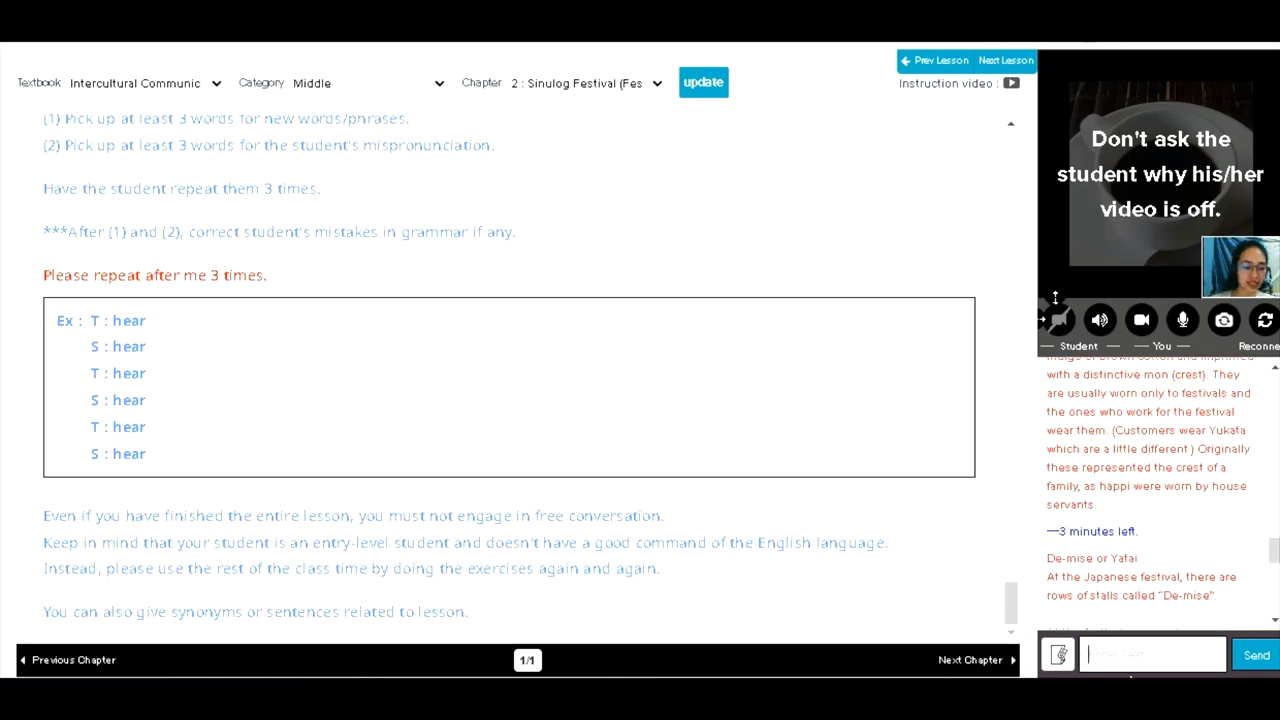
text(hon)
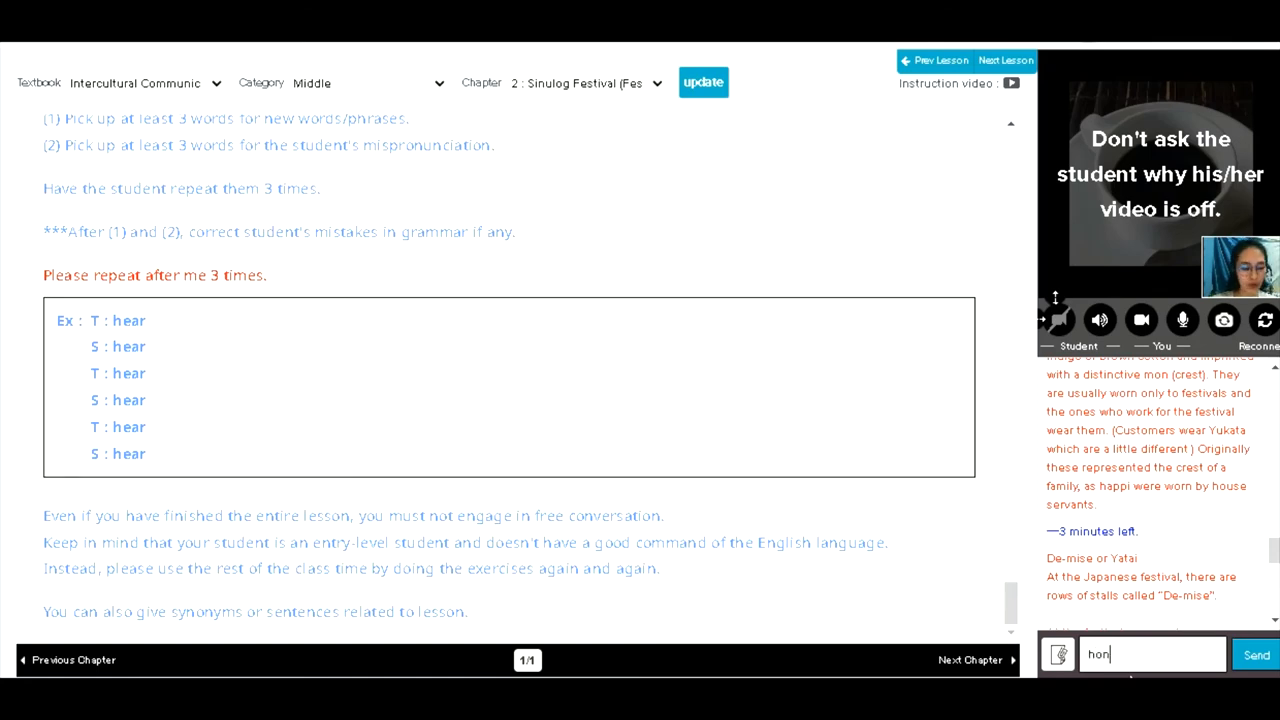
text(est)
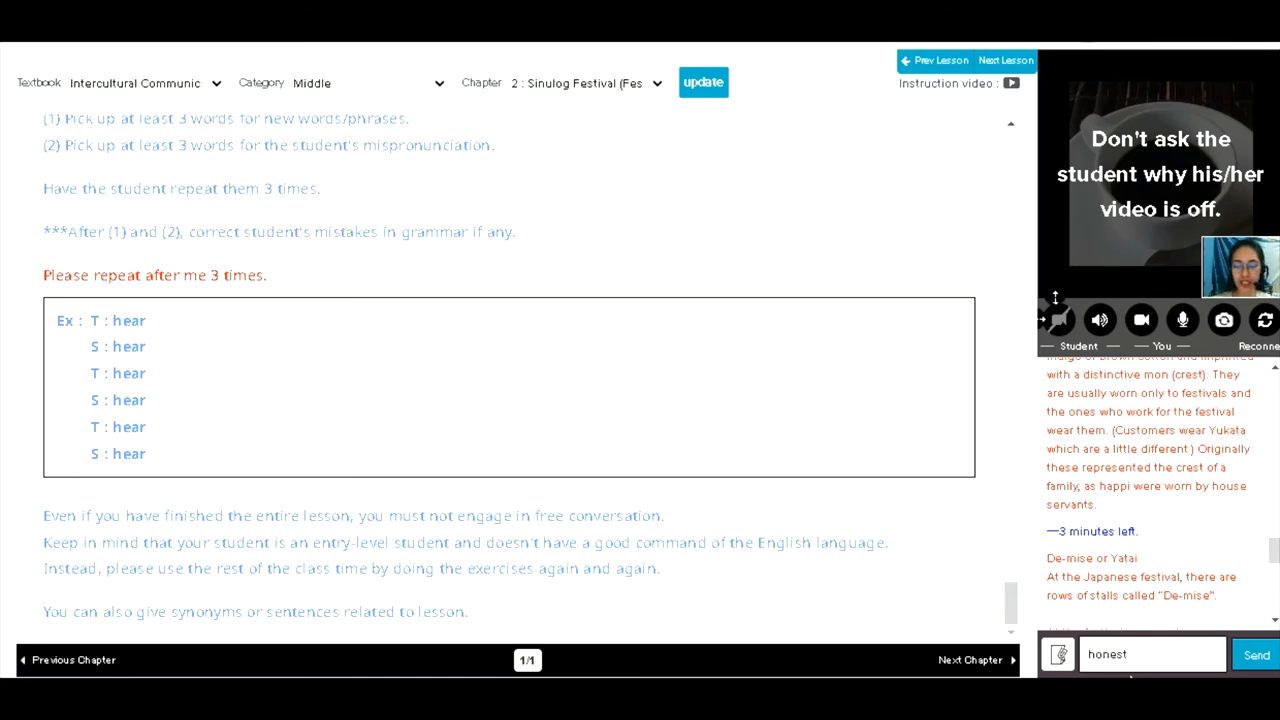
click(1256, 654)
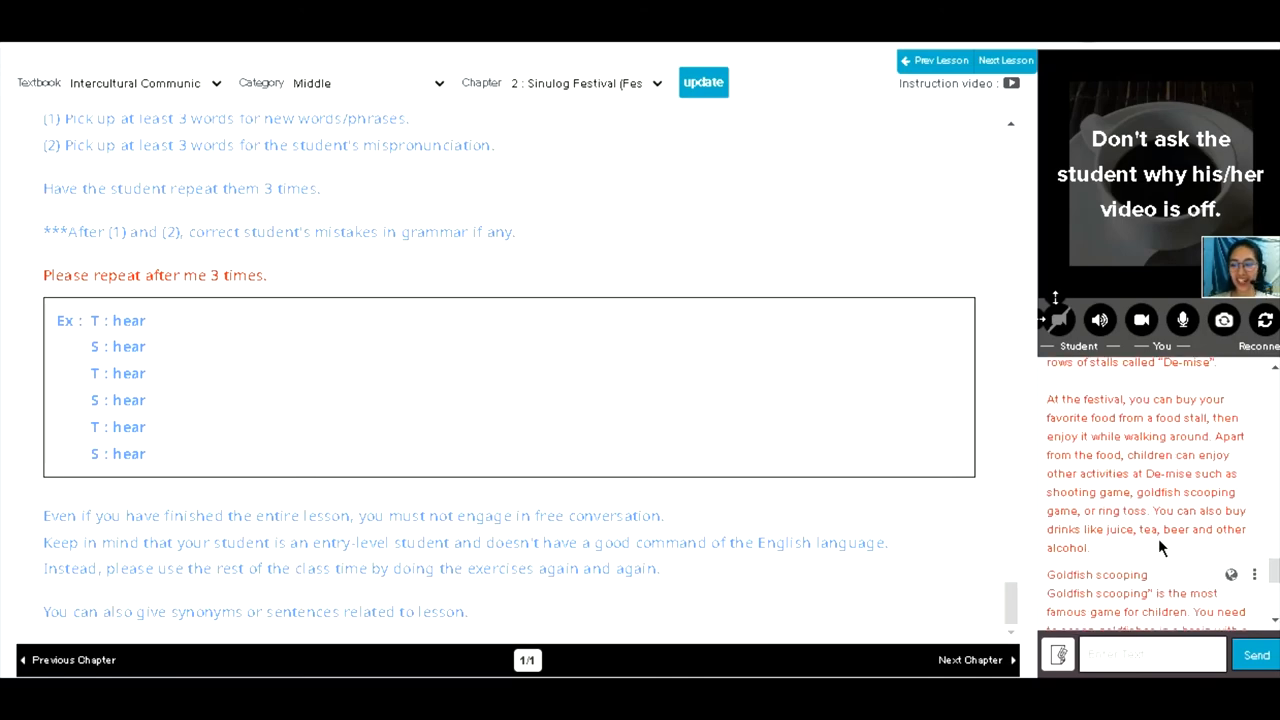
scroll(down, 3)
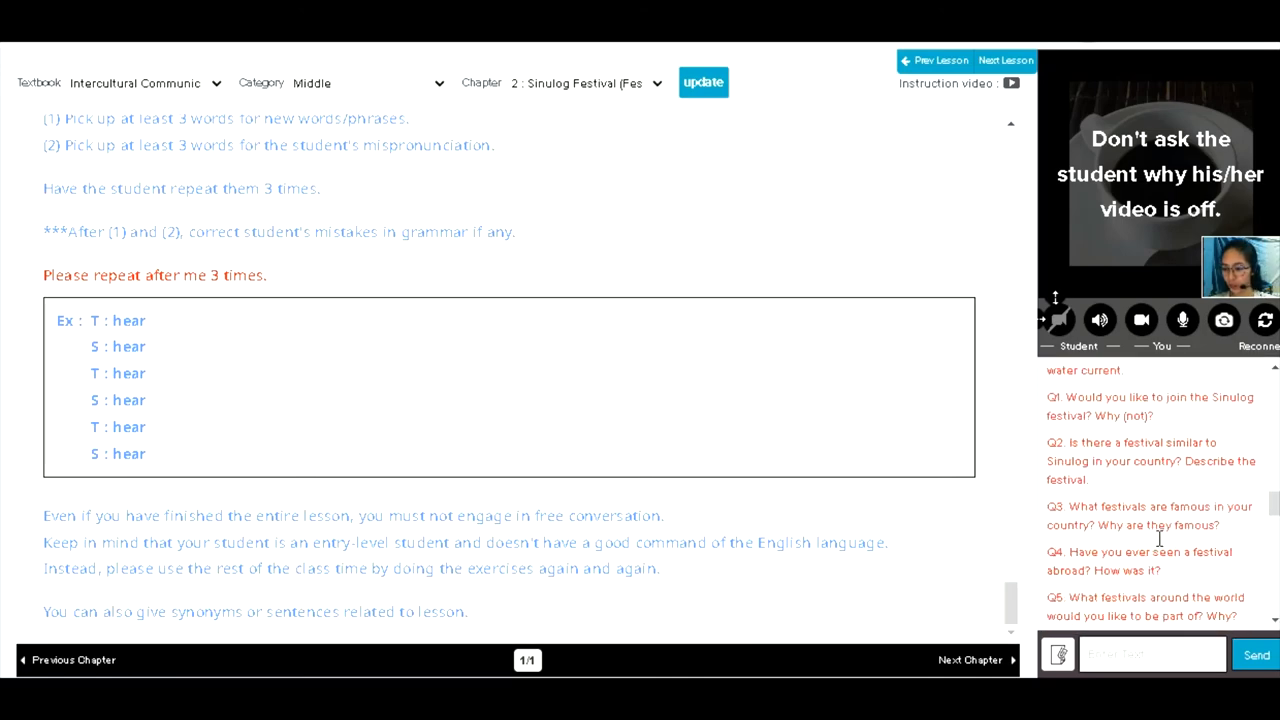
scroll(down, 3)
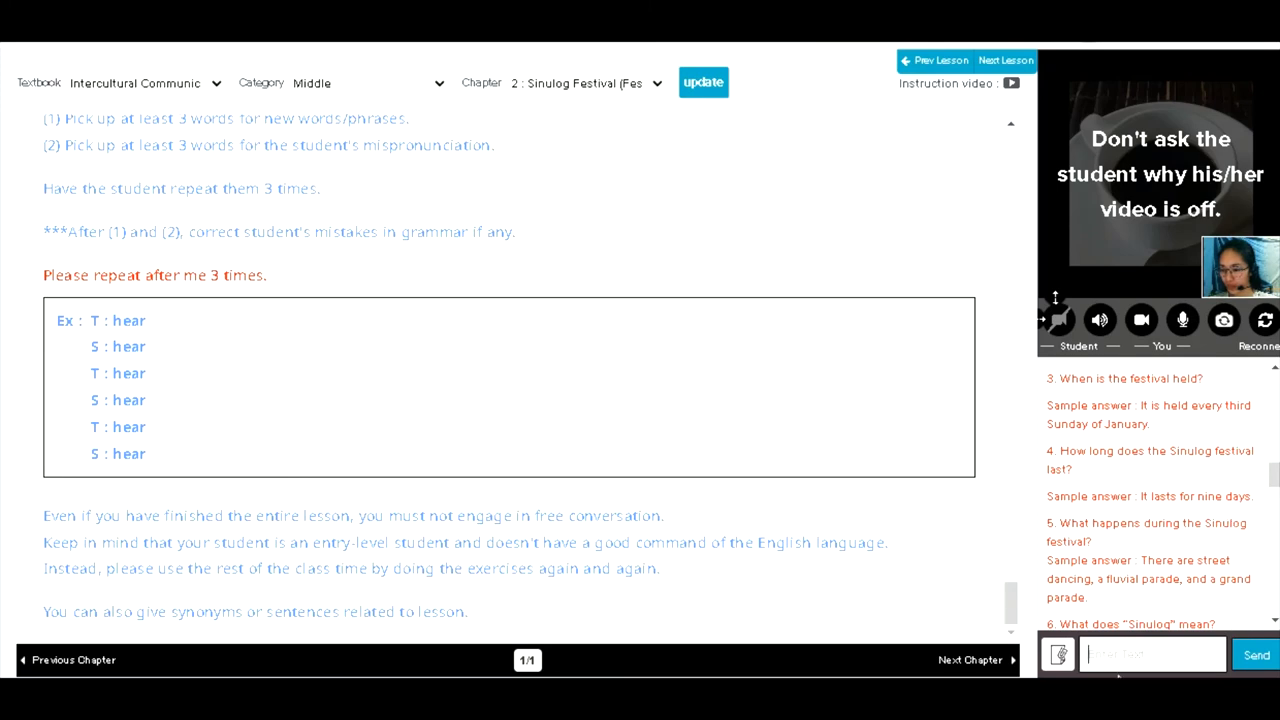
scroll(up, 3)
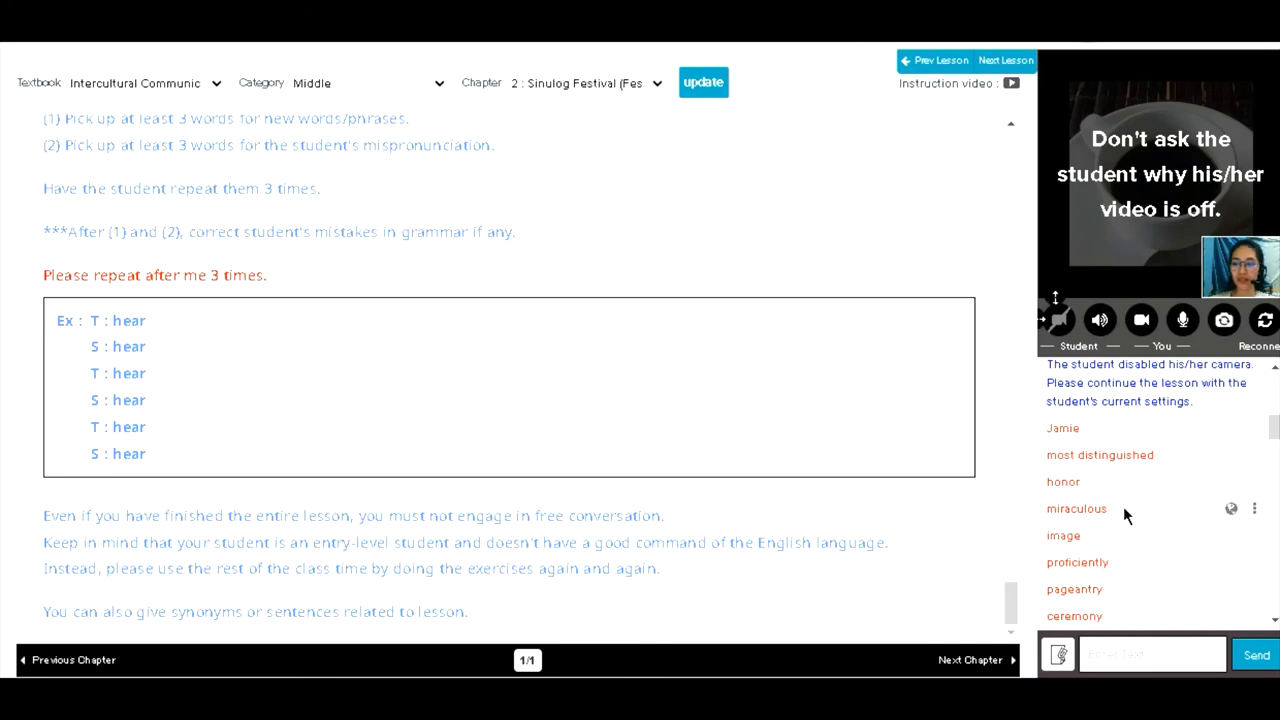
mouse_move(1113, 542)
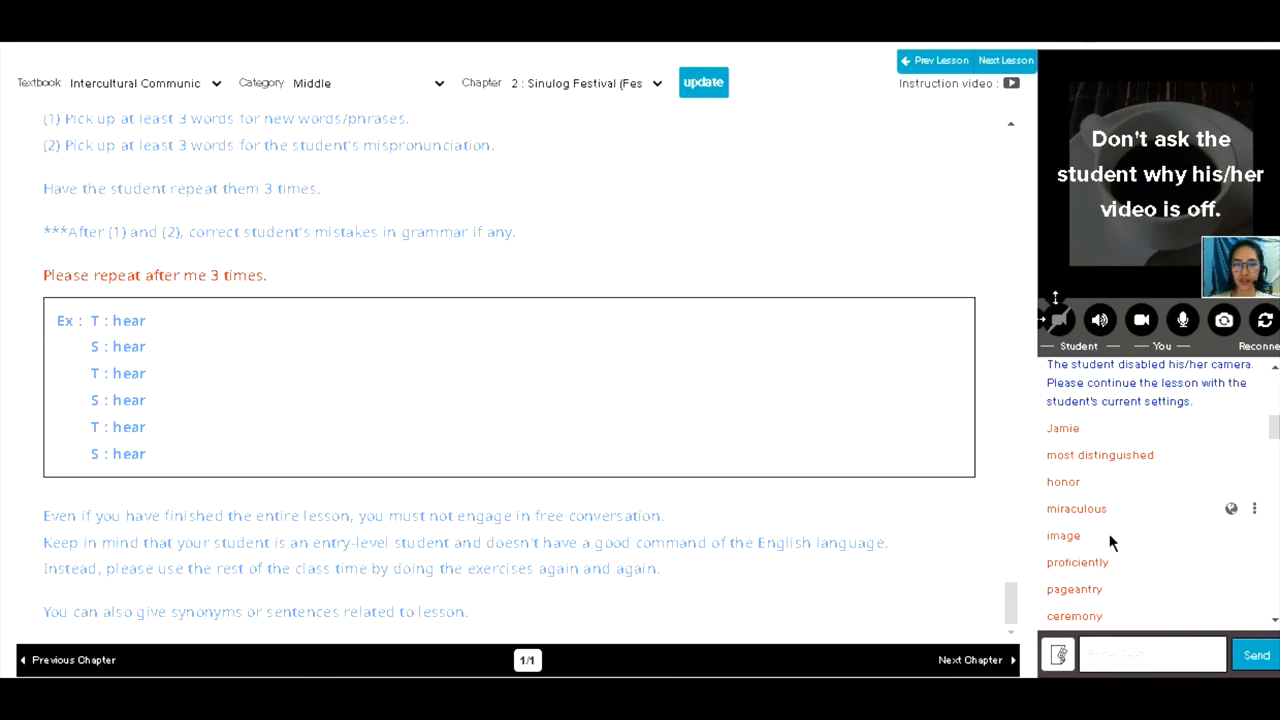
mouse_move(1142, 550)
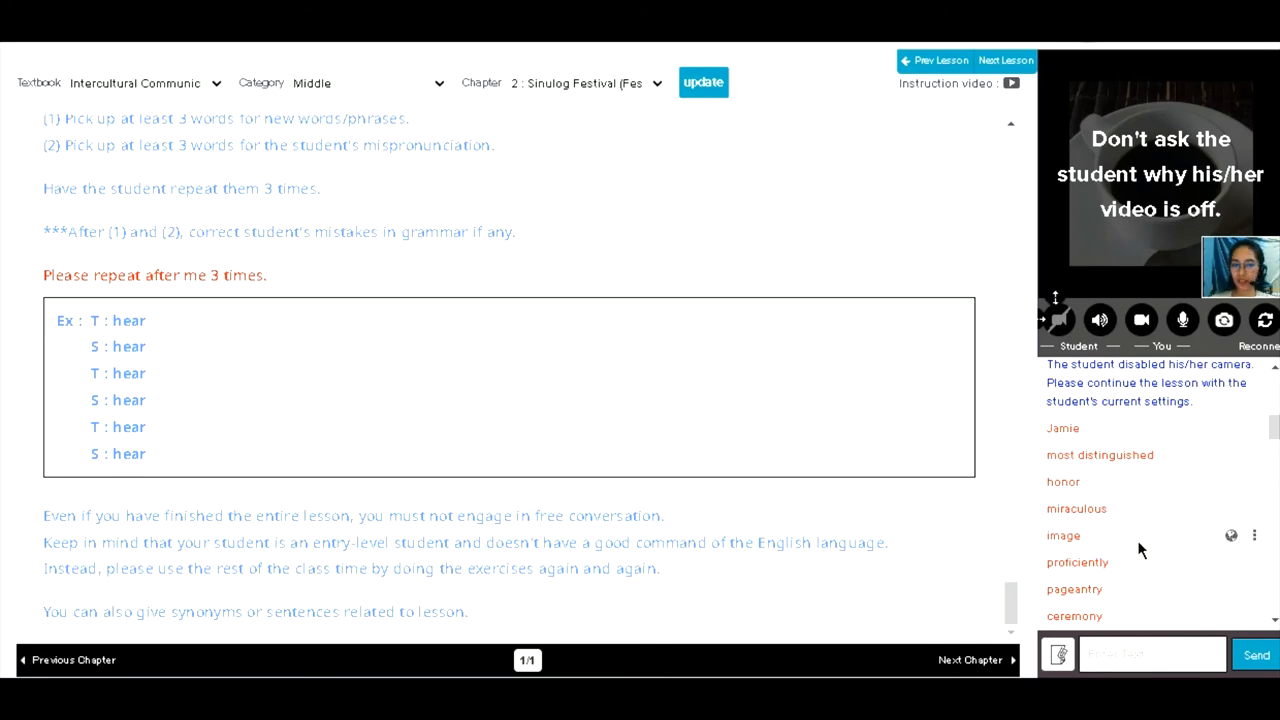